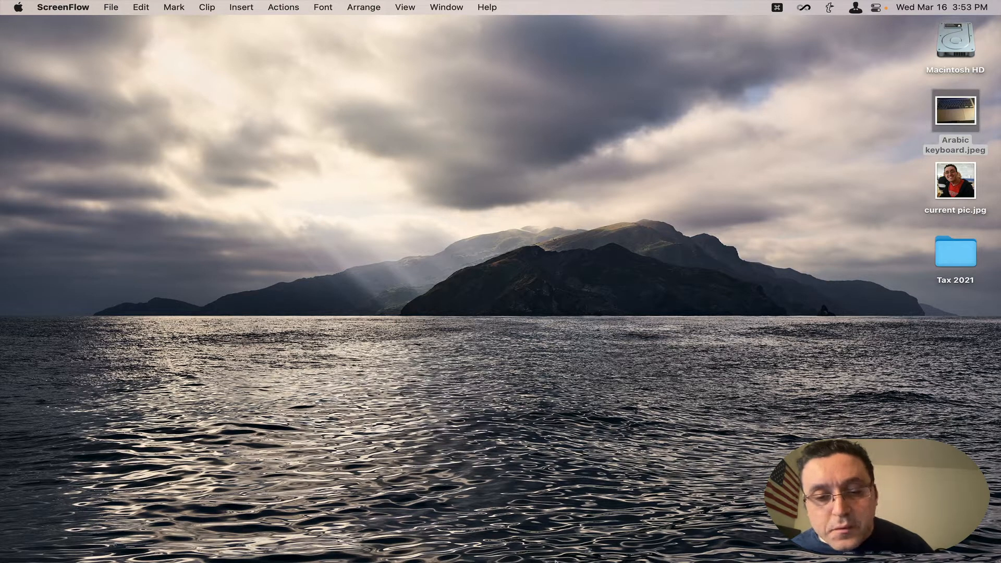
mouse_move(550, 544)
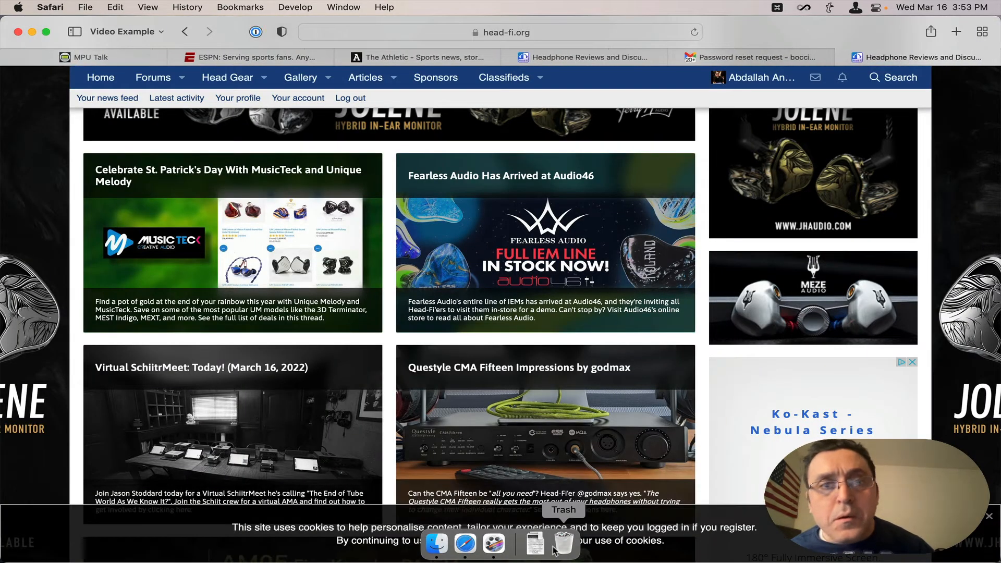
mouse_move(795, 357)
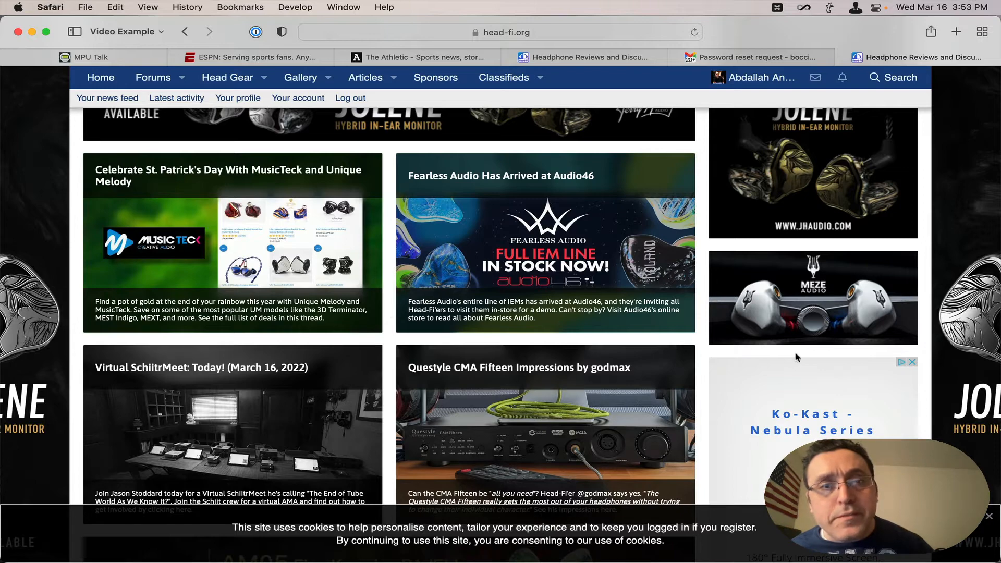
mouse_move(413, 57)
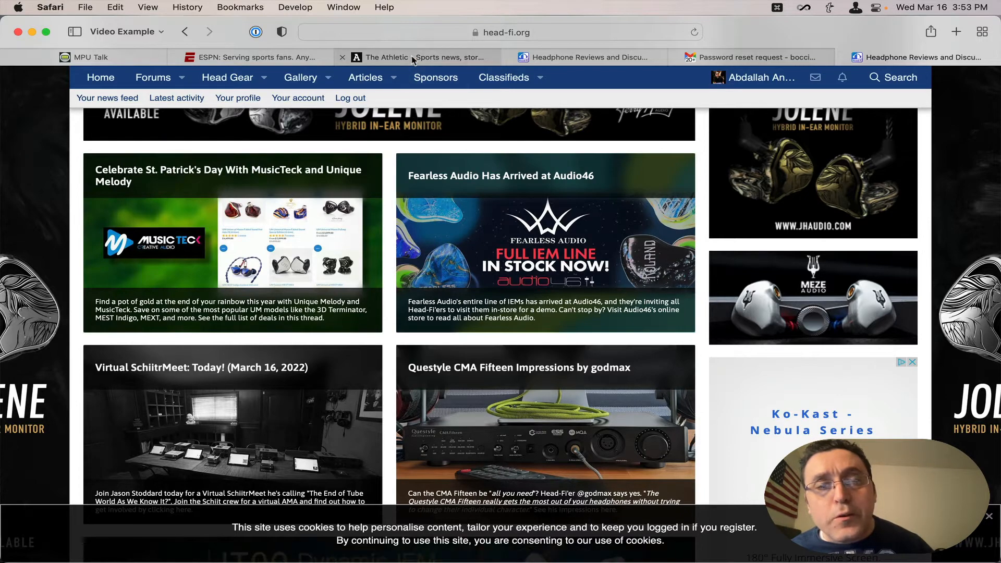
- With The Athletic active, run Left of Current - Tabs close from the macro palette
click(415, 56)
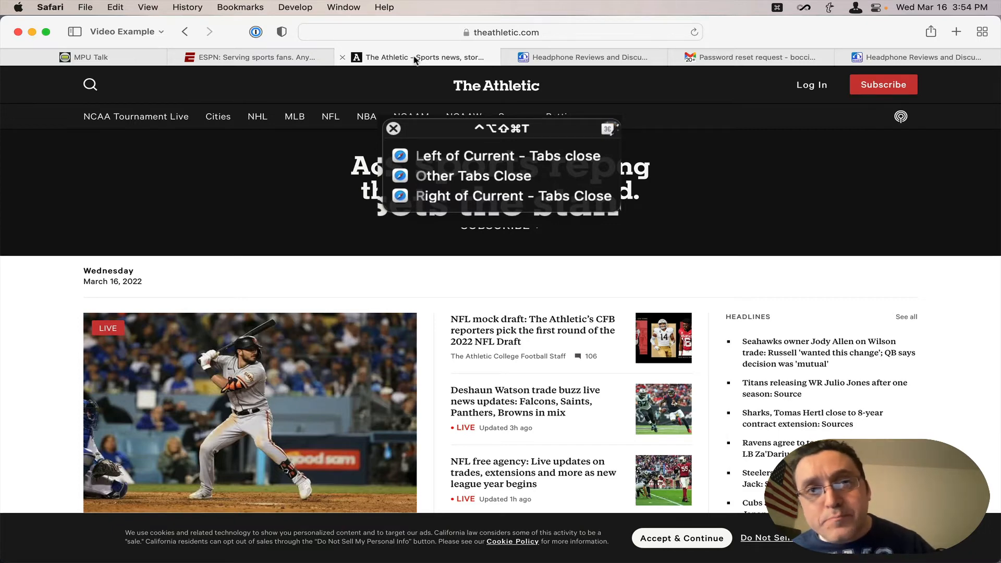
click(508, 156)
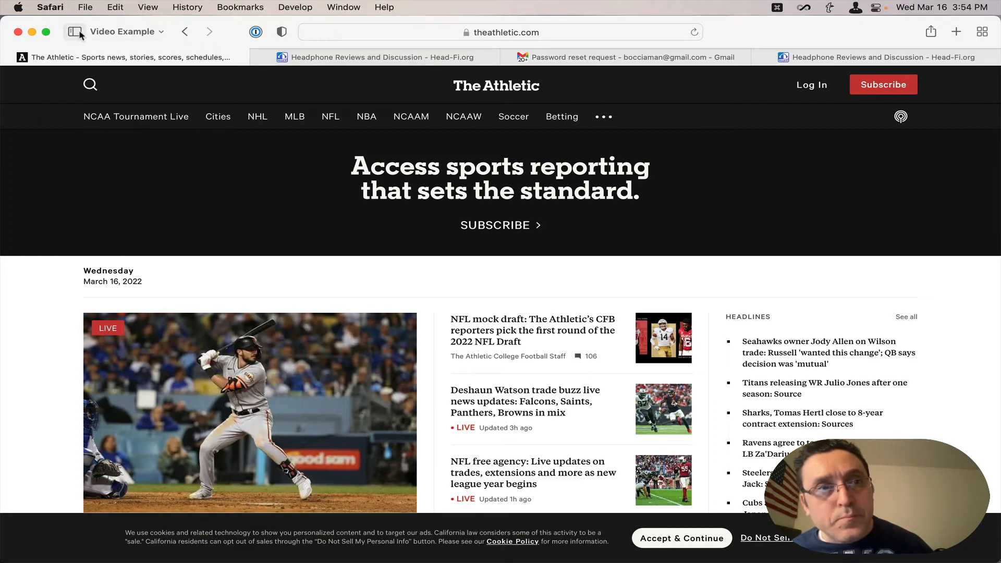
- Select the Video Example tab group via the sidebar, then show the History menu listing ESPN and MPU Talk
click(75, 32)
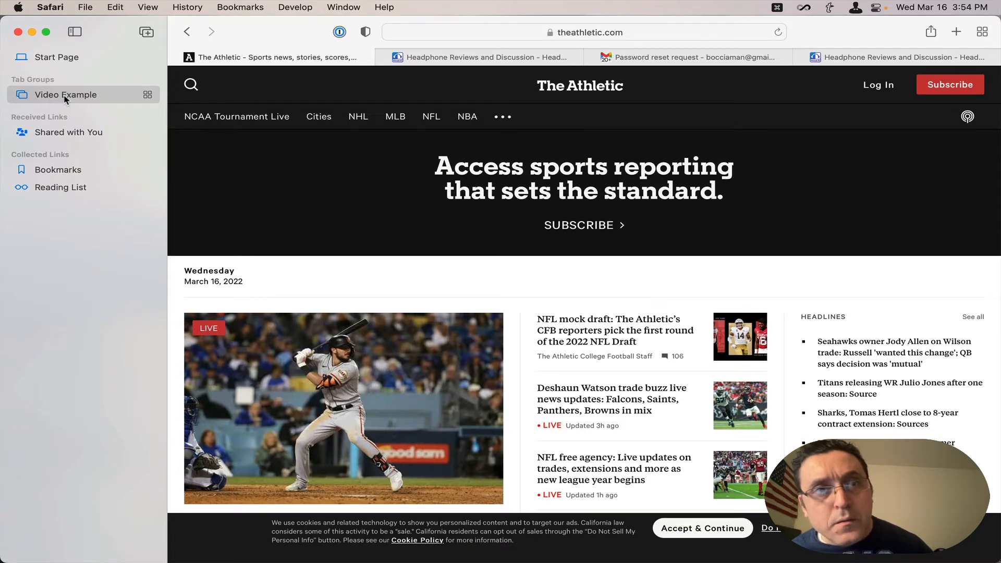
double_click(63, 94)
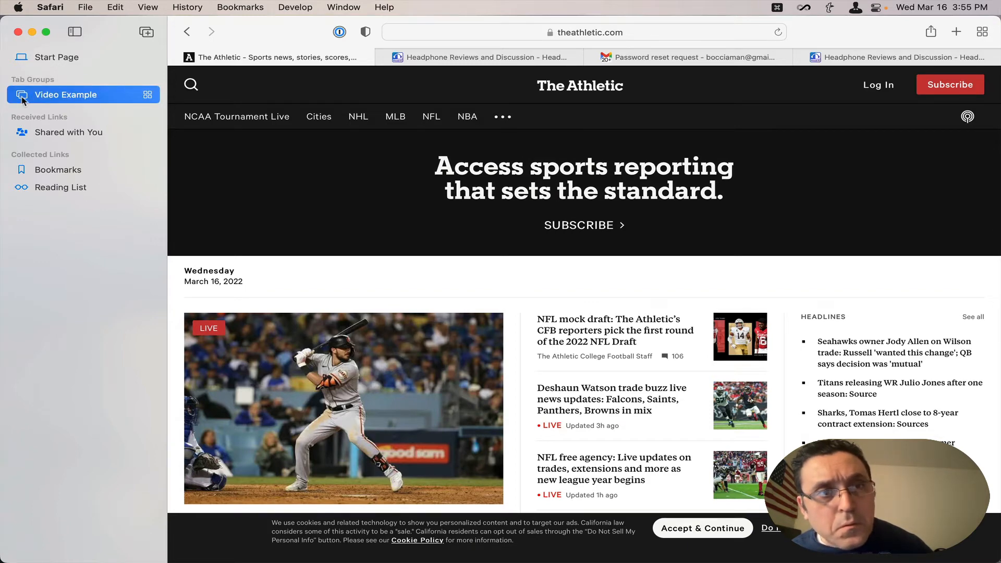
mouse_move(81, 75)
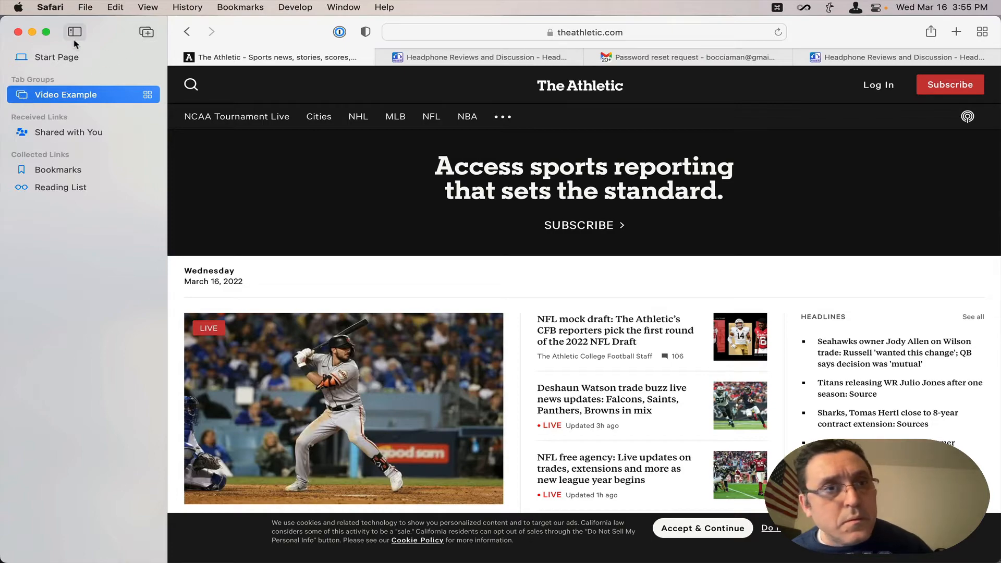
click(74, 32)
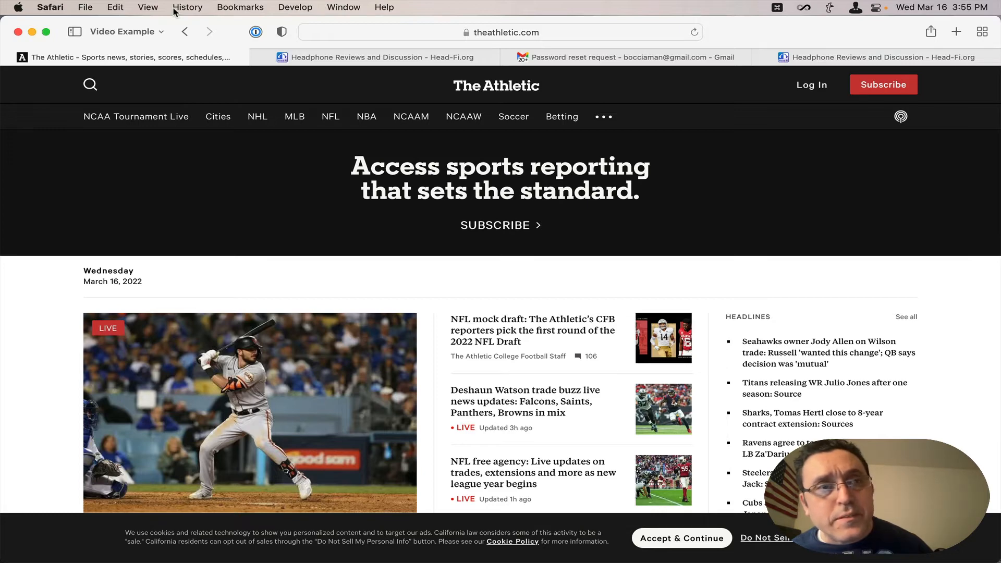
click(187, 8)
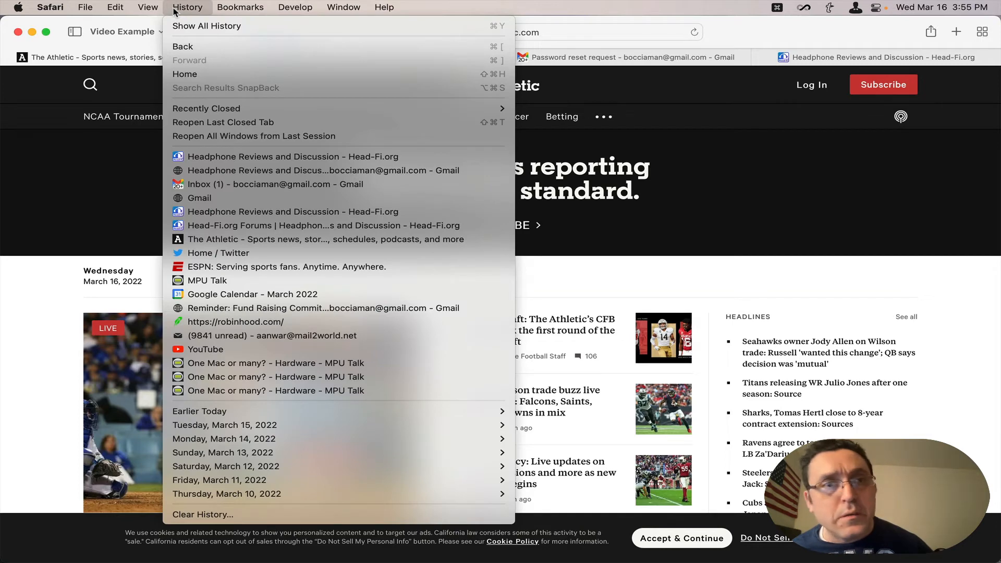
mouse_move(206, 108)
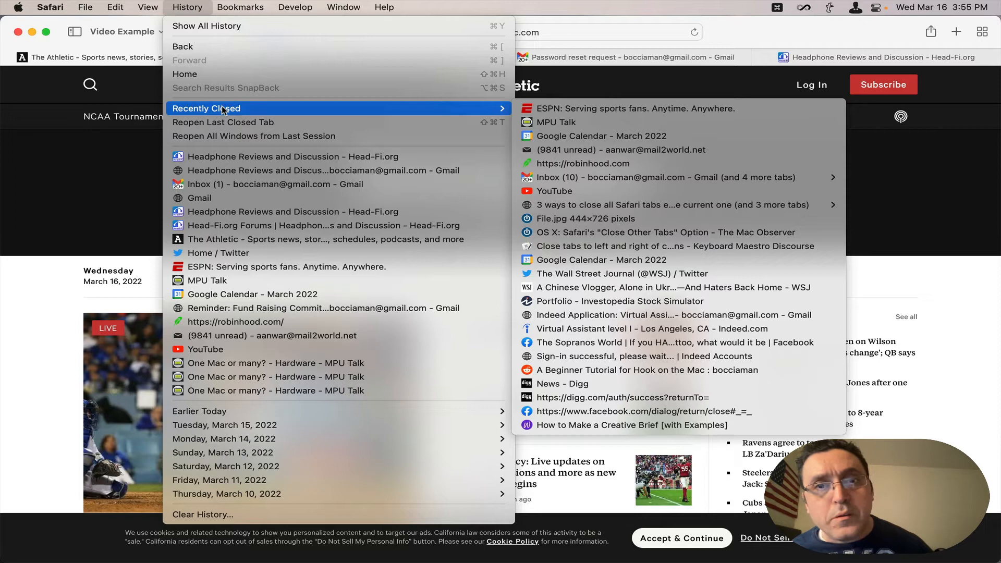
mouse_move(472, 98)
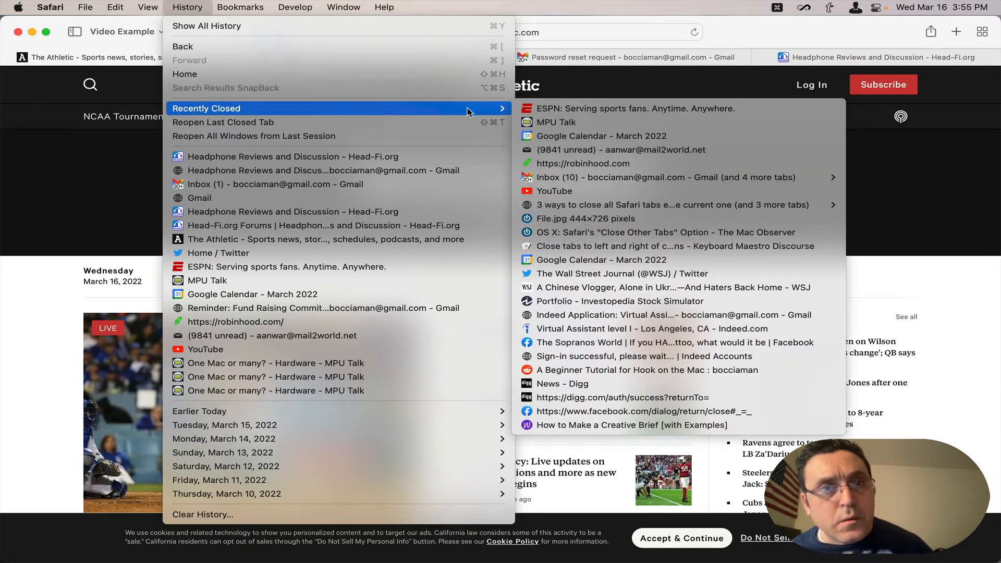
mouse_move(465, 122)
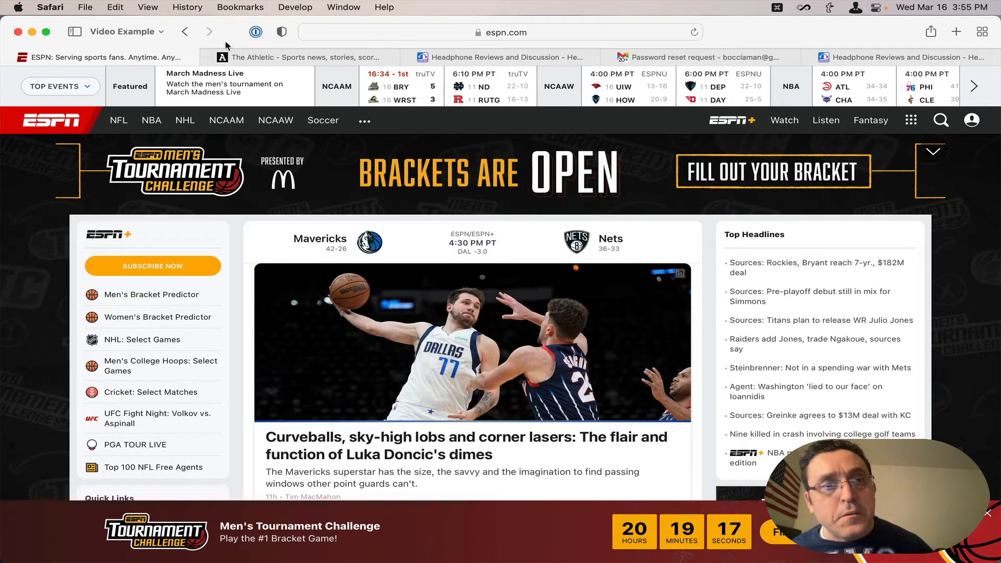
- With The Athletic active, run a tab-closing macro from the palette, leaving no Safari window
click(301, 57)
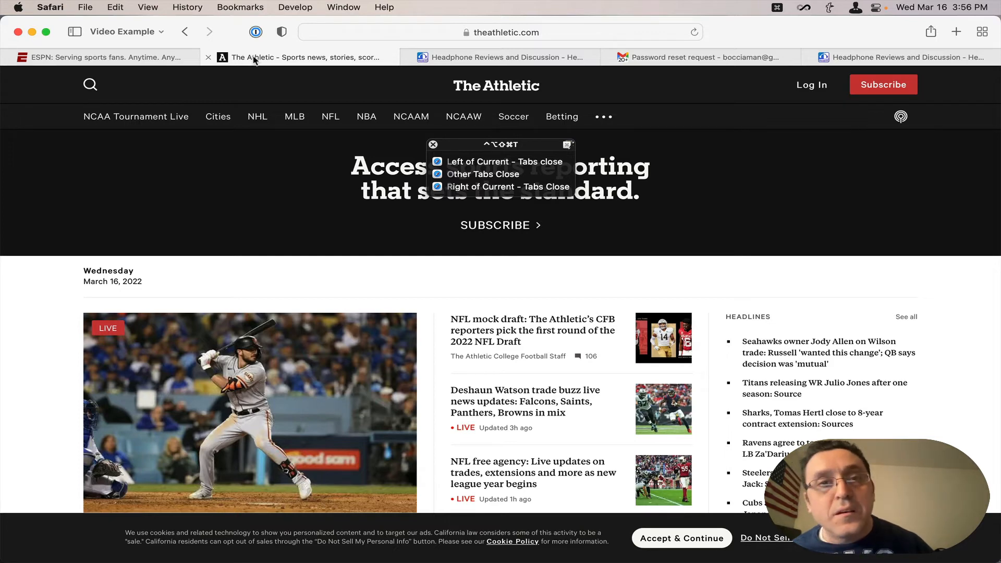
click(485, 174)
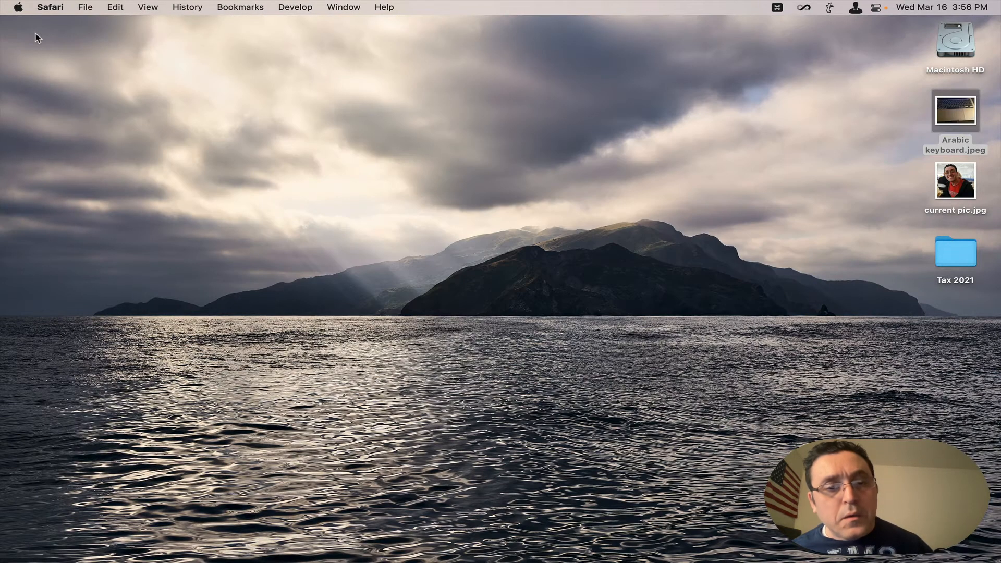
mouse_move(54, 98)
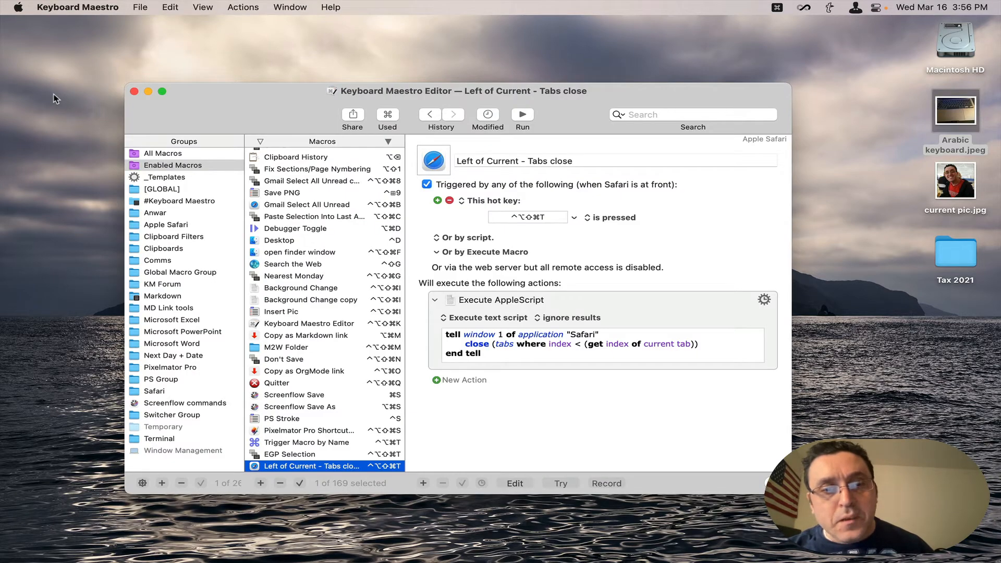
mouse_move(211, 330)
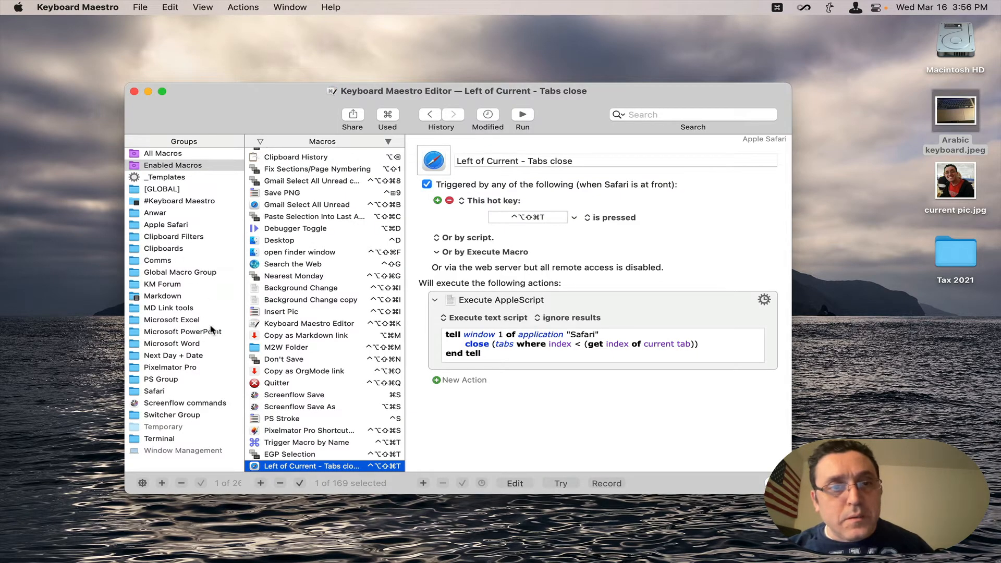
mouse_move(172, 294)
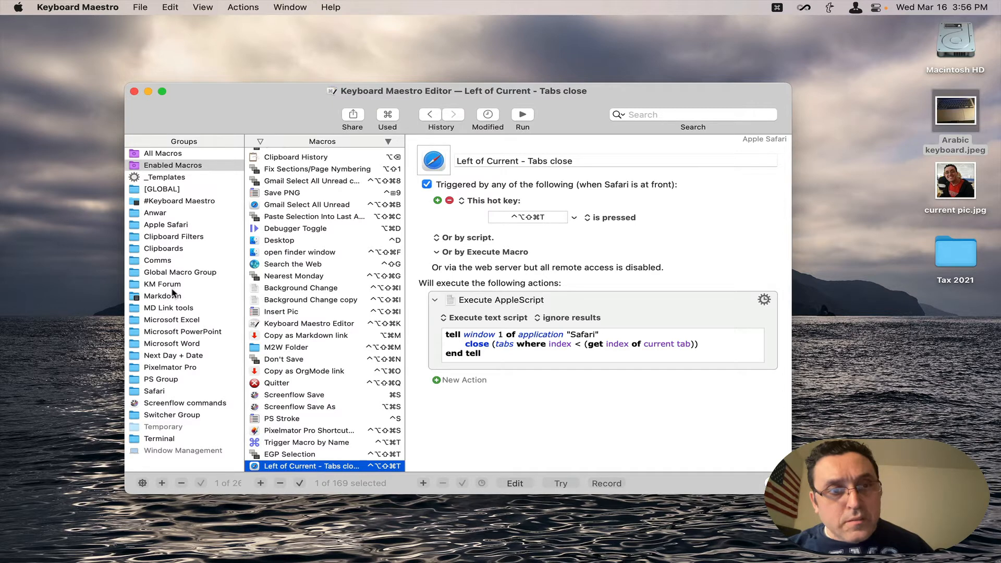
mouse_move(172, 298)
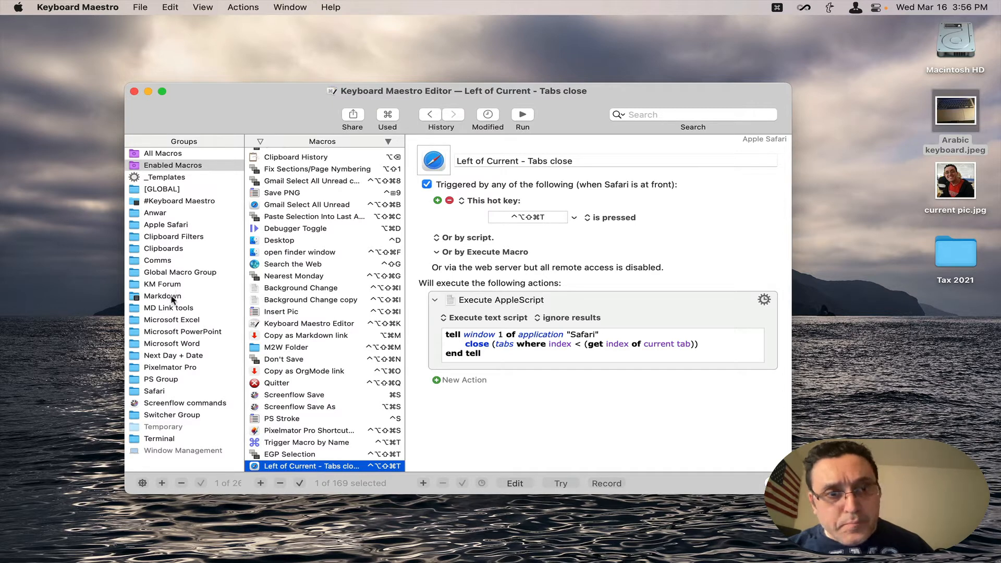
mouse_move(166, 264)
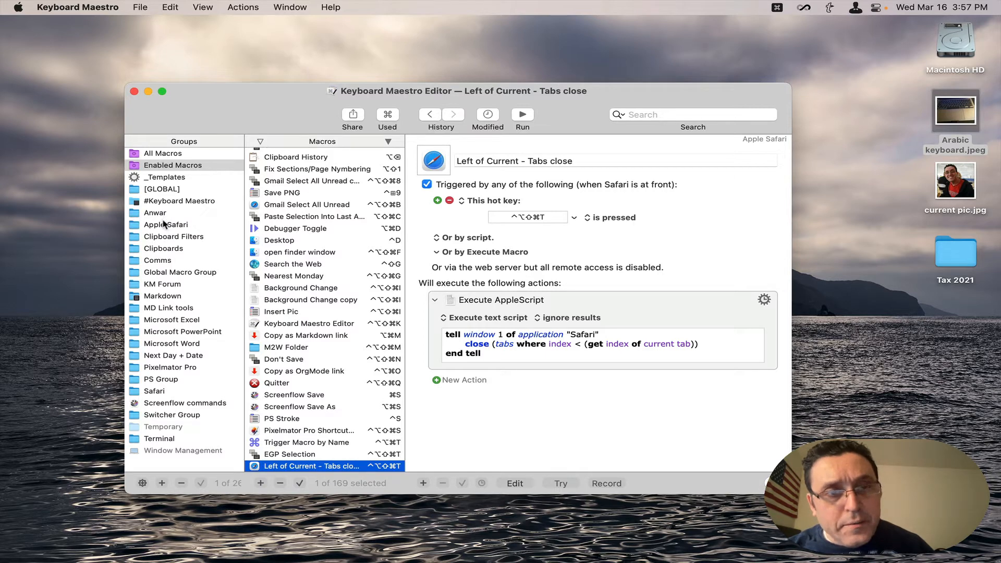
- Show the Apple Safari group and open its Left of Current - Tabs close macro
click(165, 224)
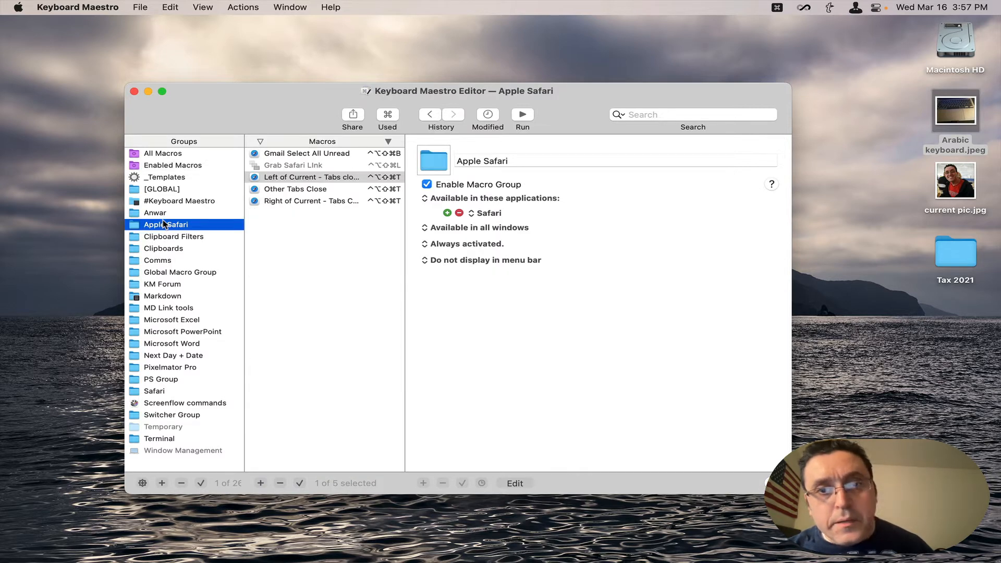
mouse_move(262, 188)
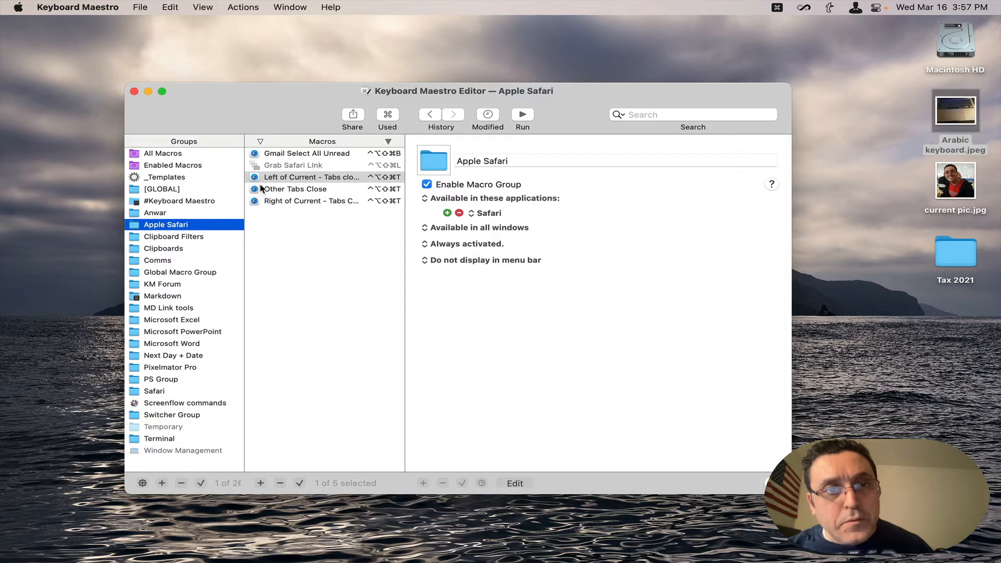
click(311, 178)
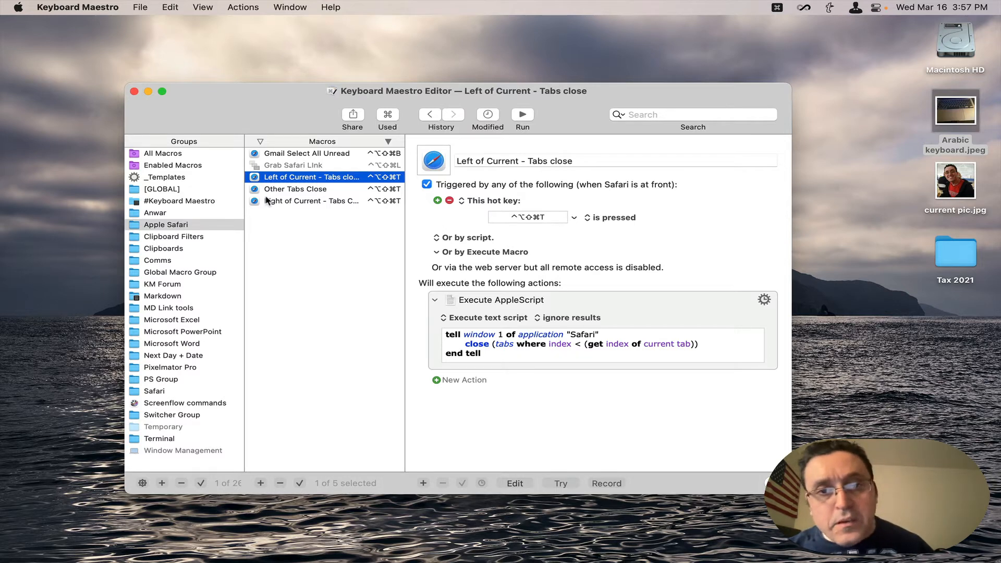
mouse_move(290, 221)
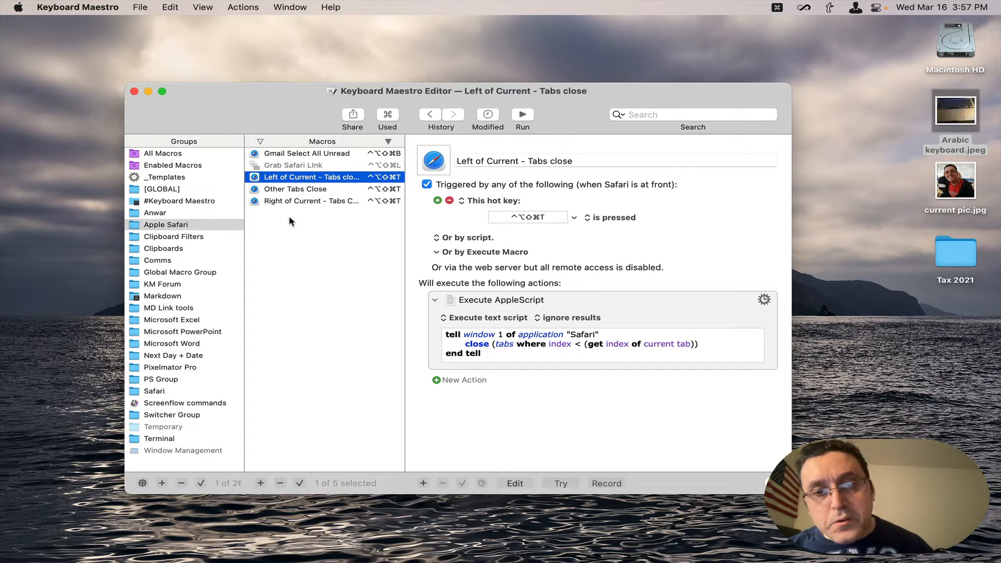
mouse_move(313, 160)
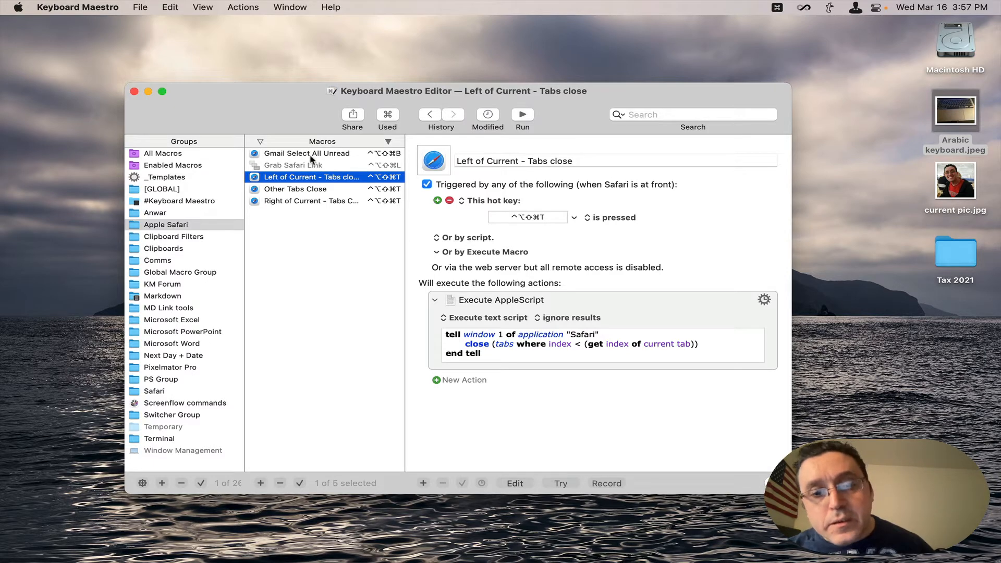
mouse_move(468, 471)
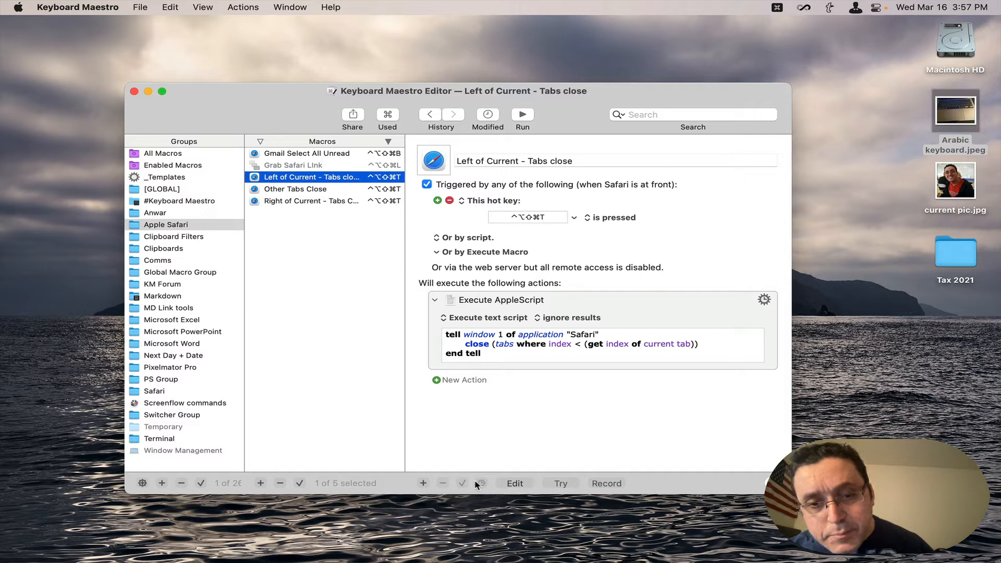
mouse_move(514, 483)
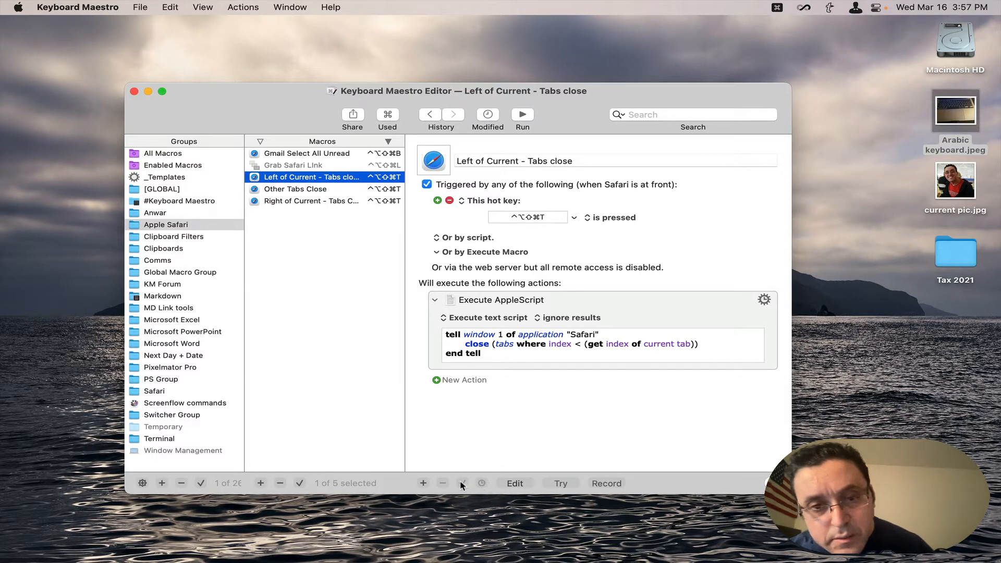
- Filter the actions library by 'ex', add an empty Execute an AppleScript action, then clear the filter
click(422, 482)
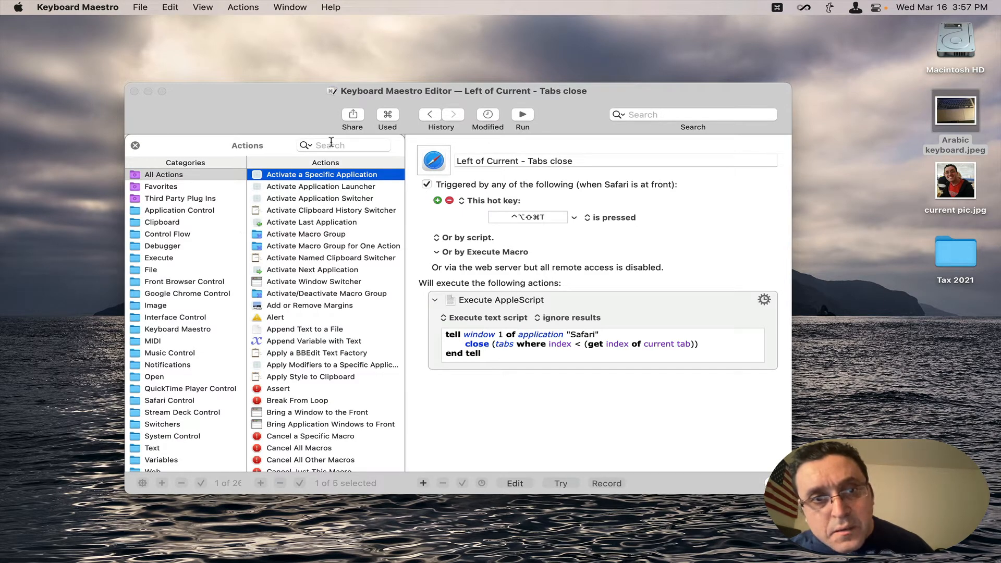
text(execute)
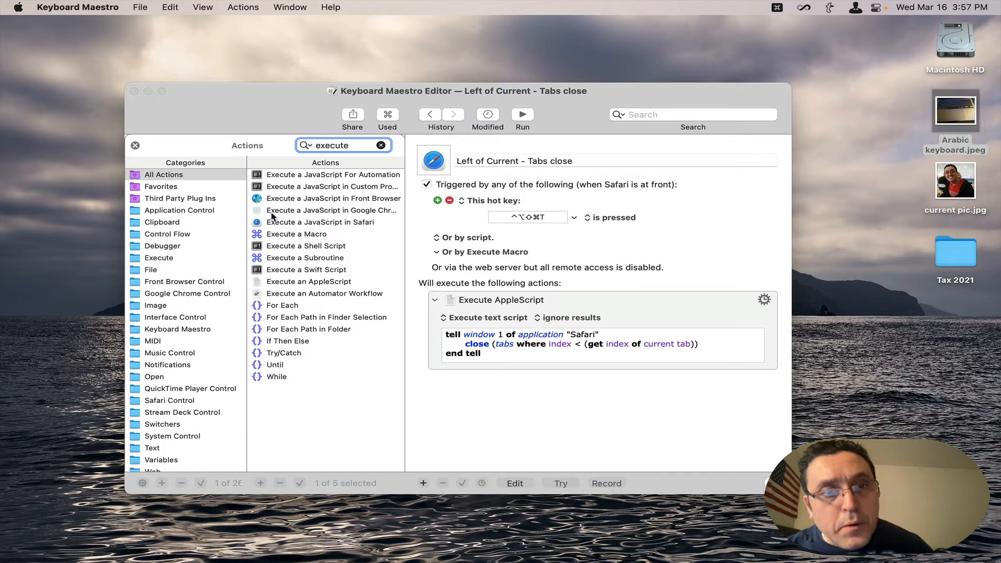
mouse_move(288, 284)
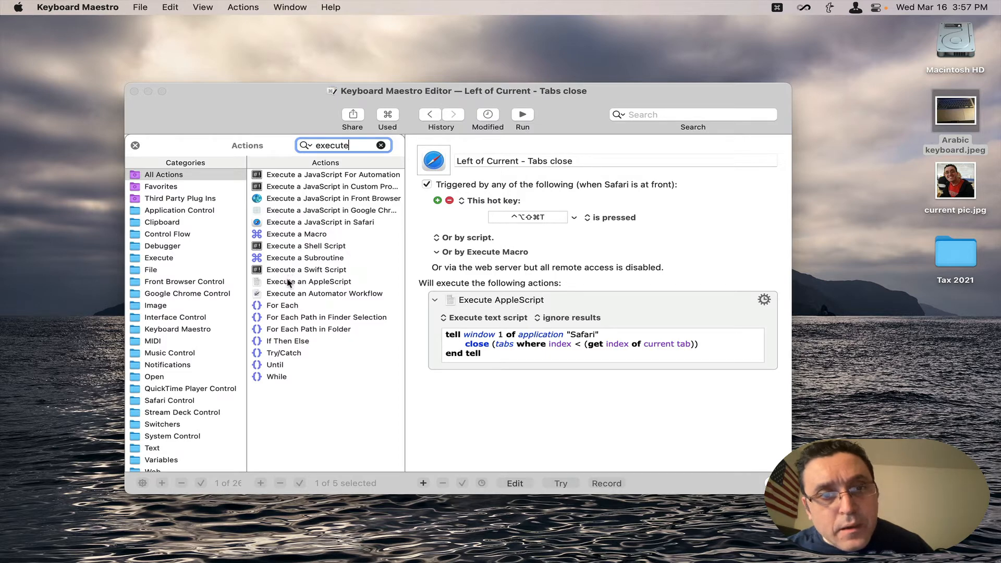
double_click(309, 281)
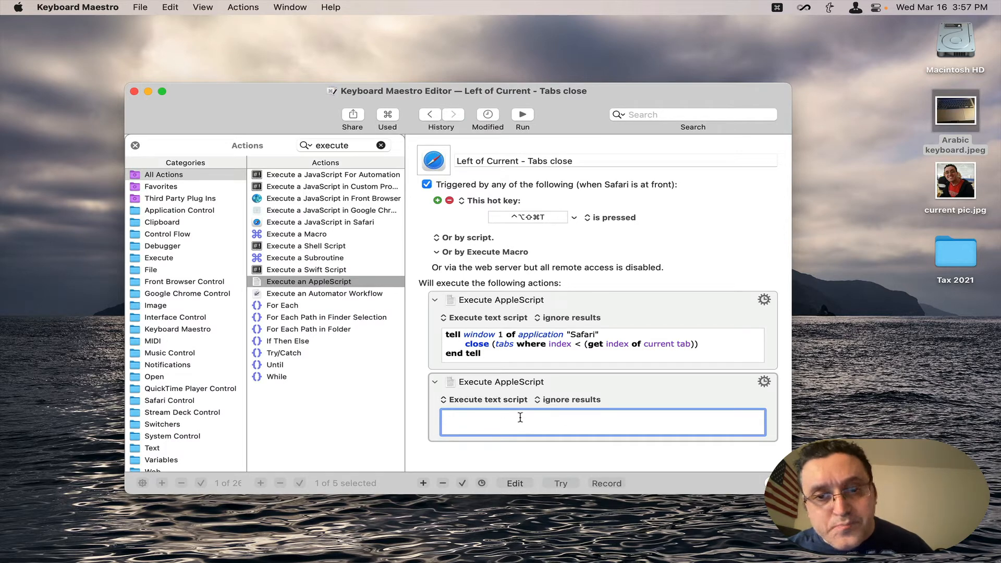
mouse_move(513, 389)
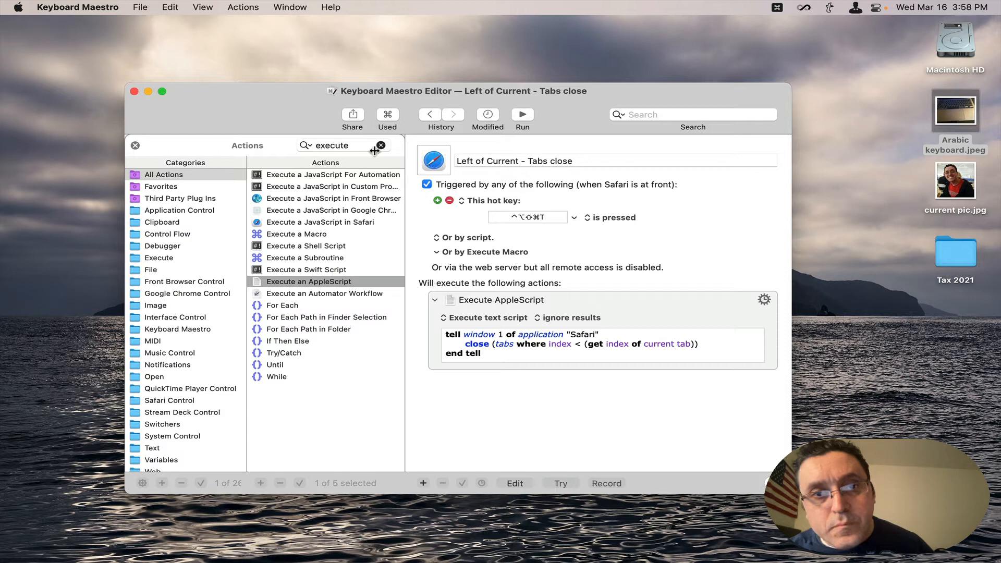
click(381, 146)
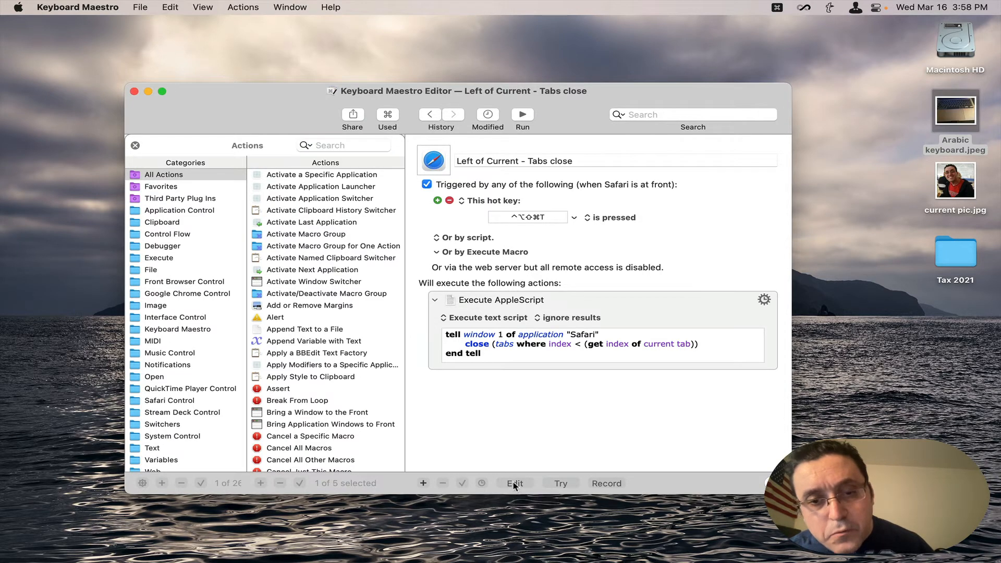
- Stop editing Left of Current, view Right of Current - Tabs Close's AppleScript in edit mode, then stop editing
click(514, 483)
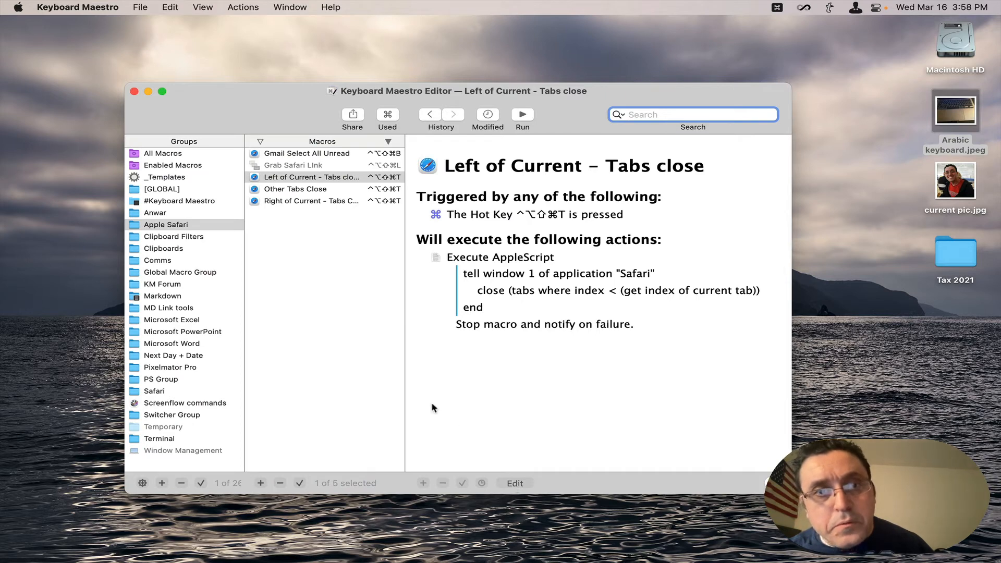
mouse_move(278, 223)
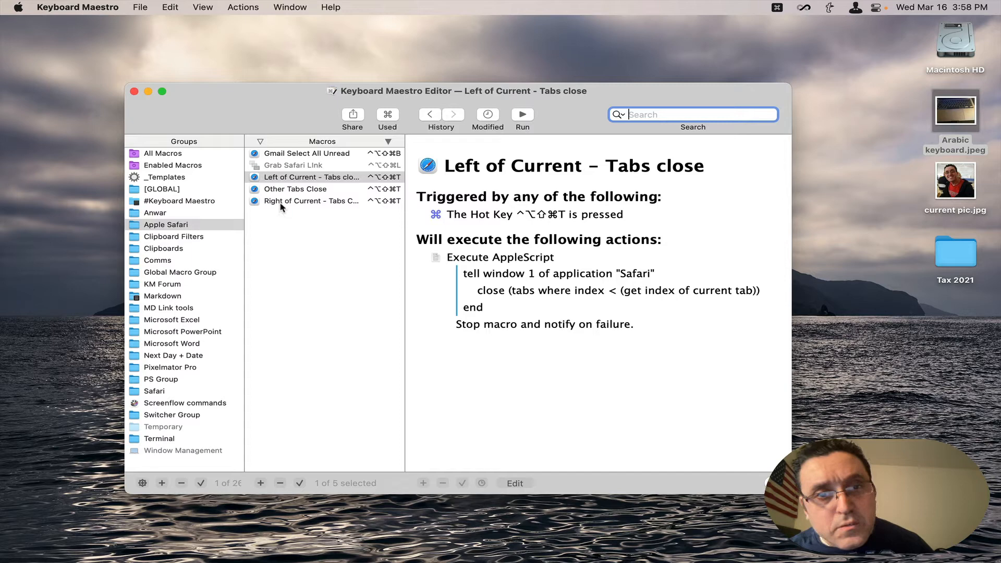
click(312, 200)
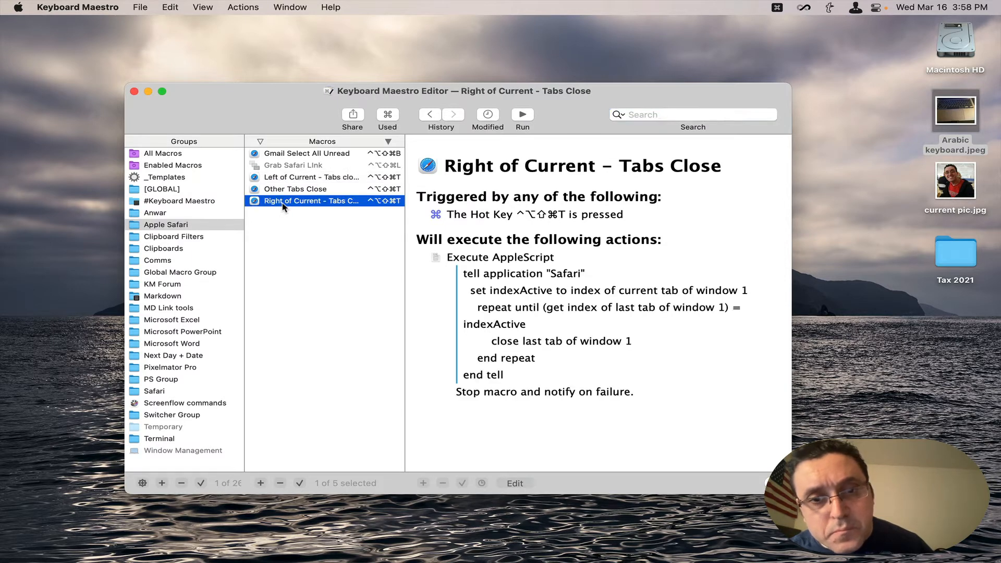
mouse_move(551, 516)
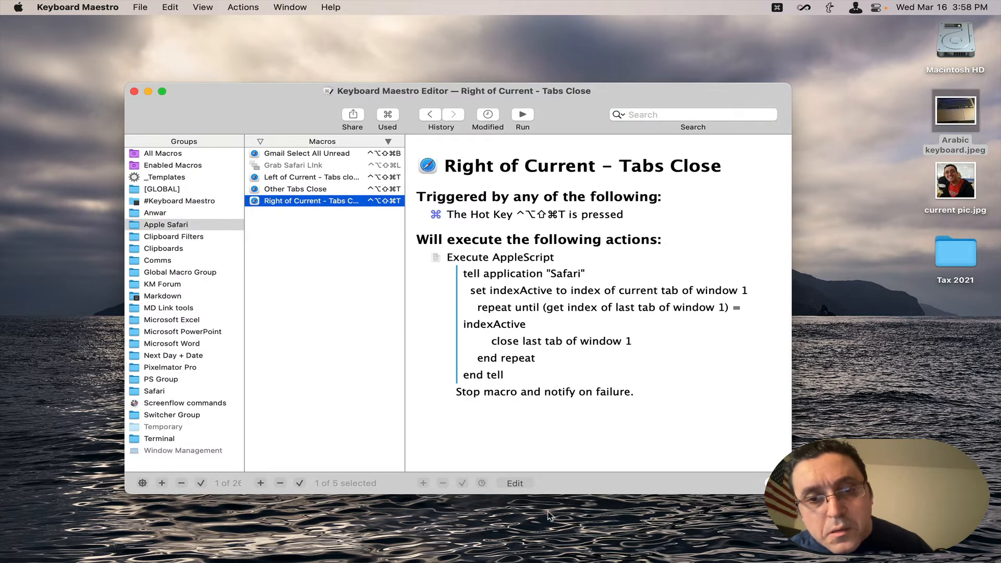
click(514, 482)
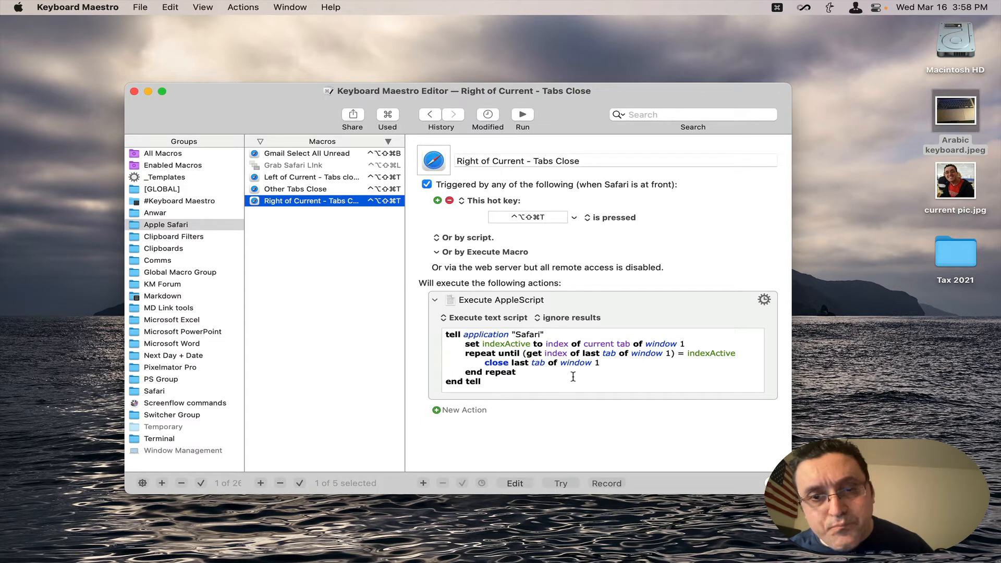
mouse_move(536, 355)
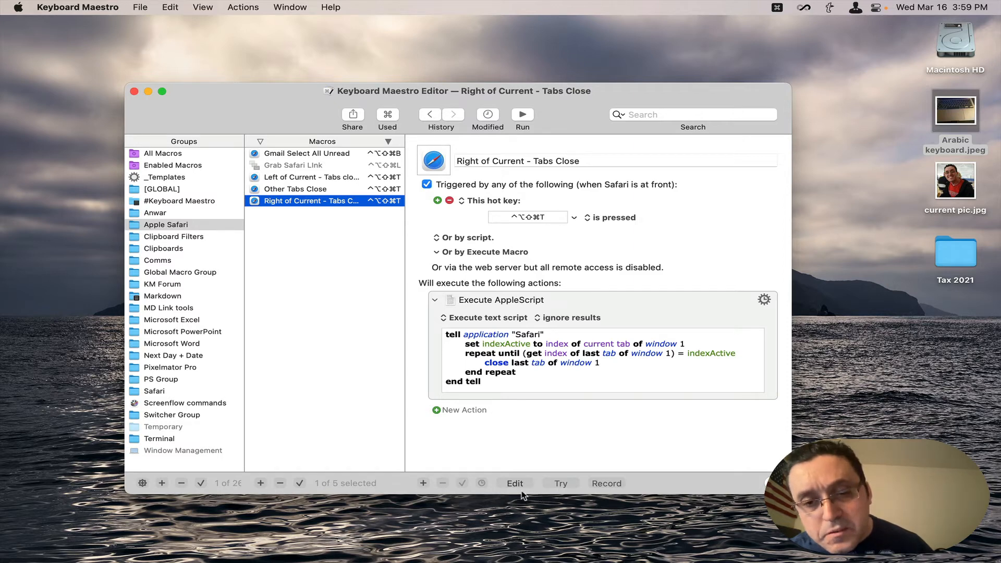
click(514, 483)
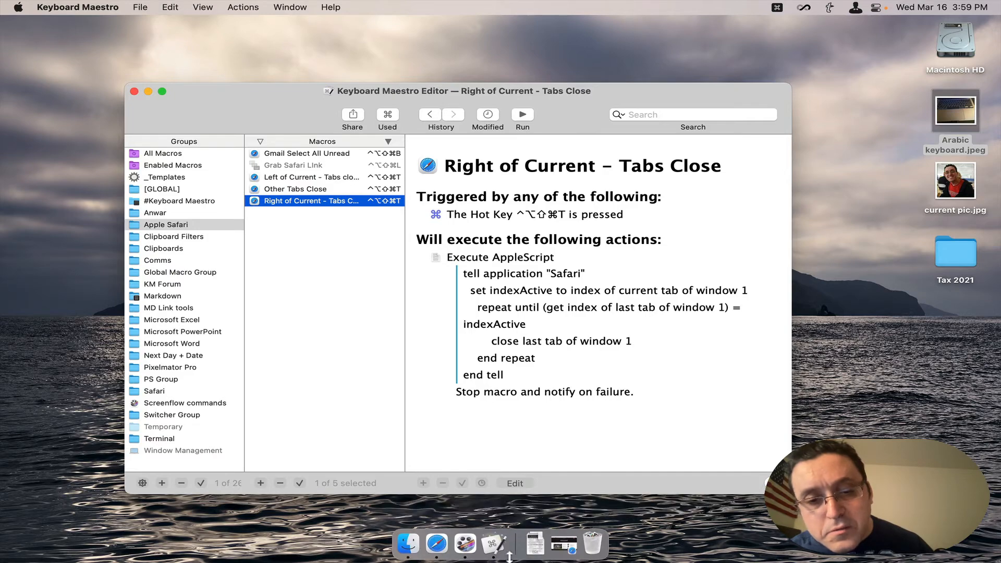
mouse_move(535, 544)
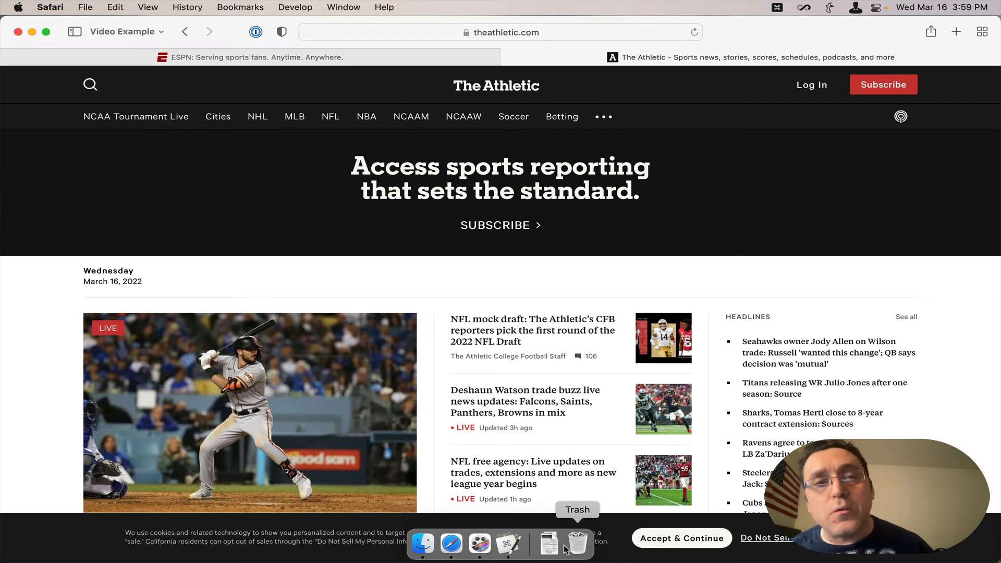
mouse_move(571, 531)
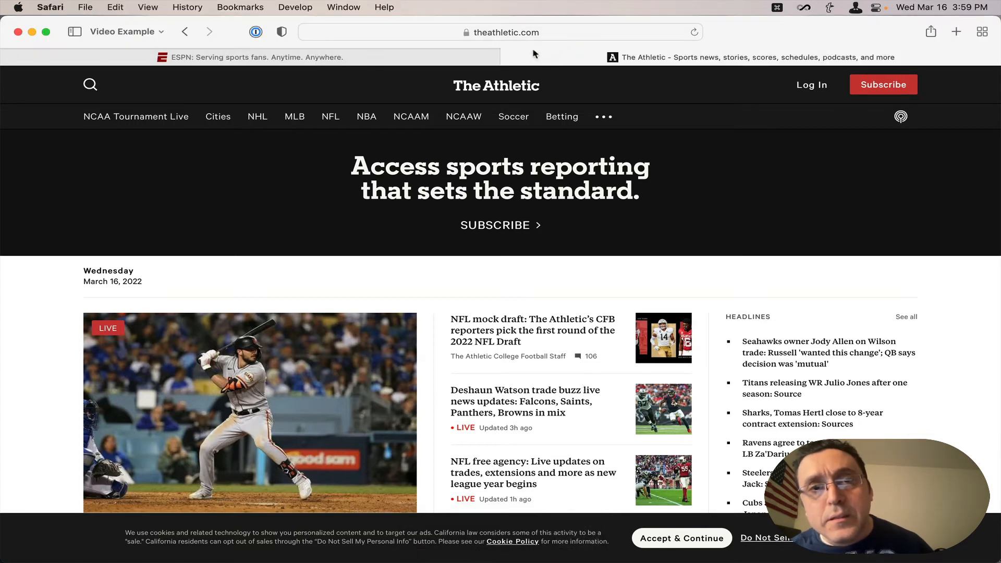
- Back in Safari, reopen the Head-Fi page from History and start a new tab for ESPN
click(505, 33)
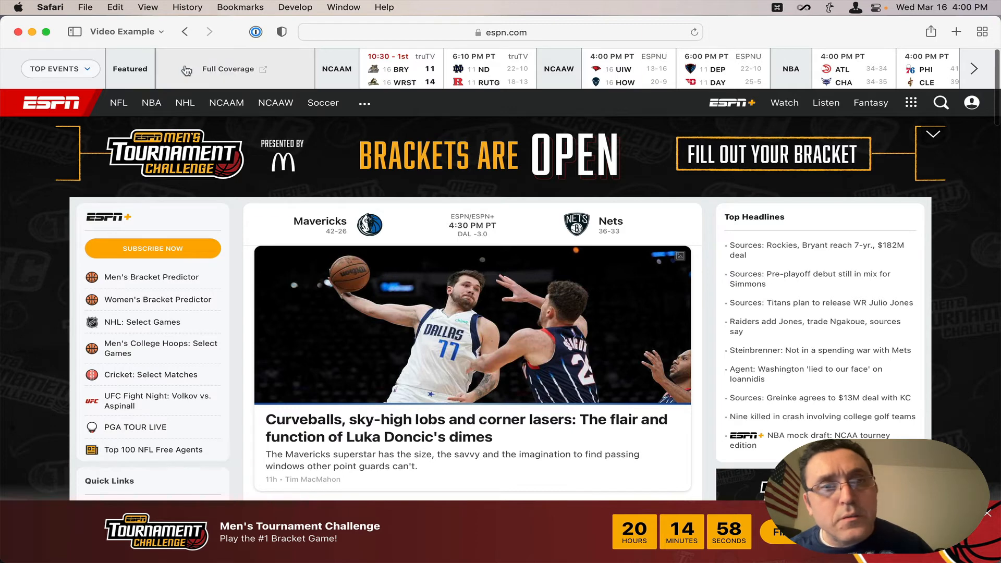
click(241, 8)
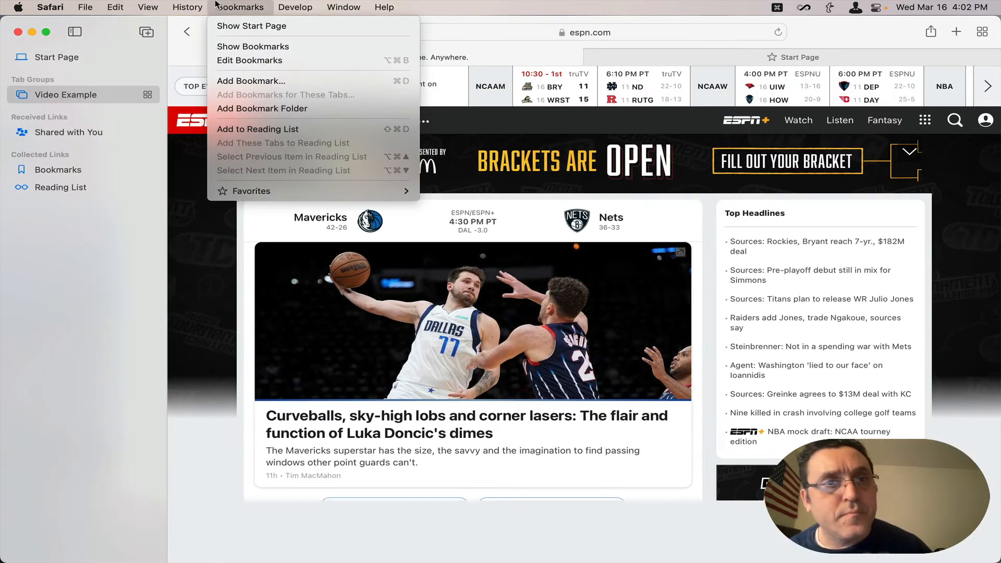
click(187, 8)
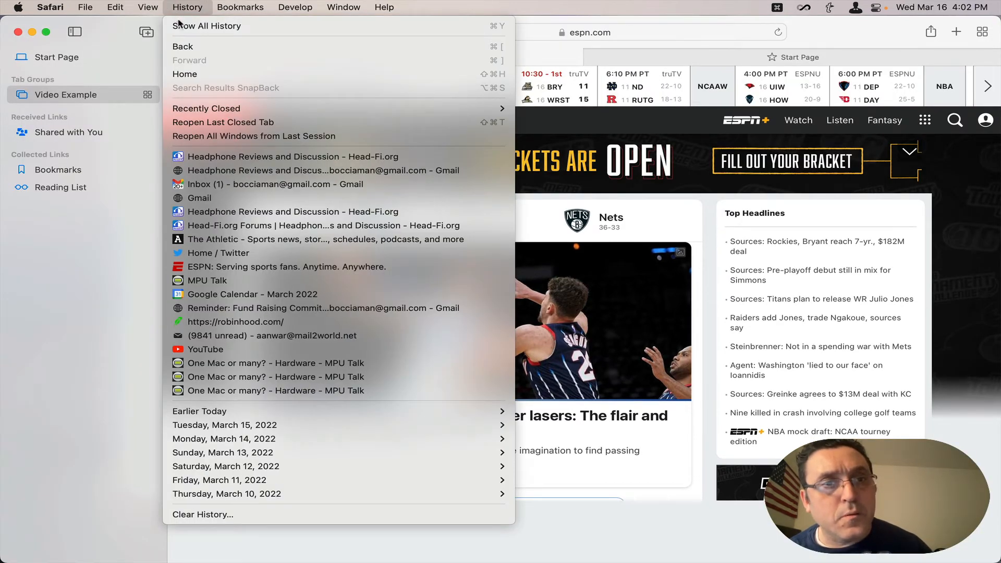
mouse_move(202, 98)
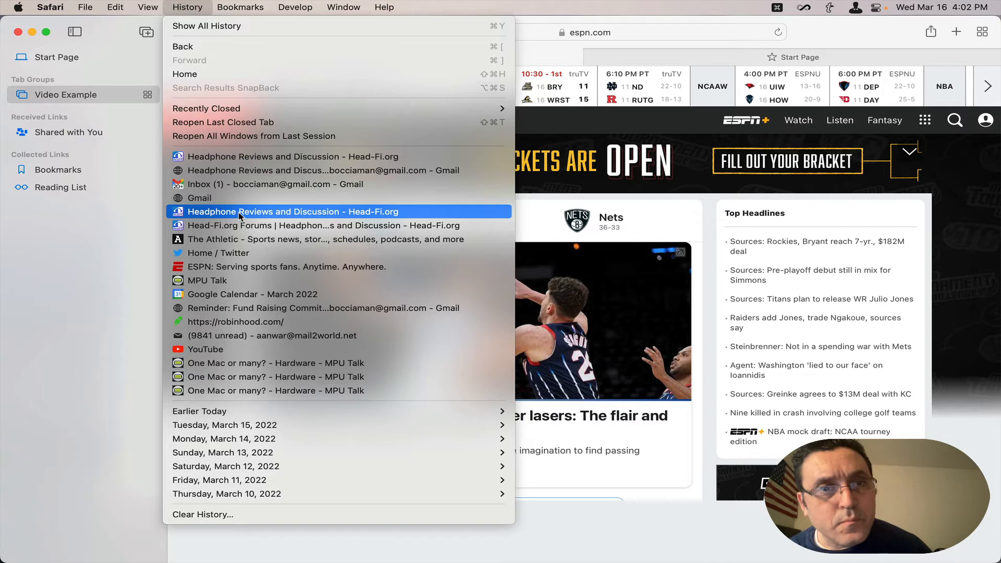
click(292, 211)
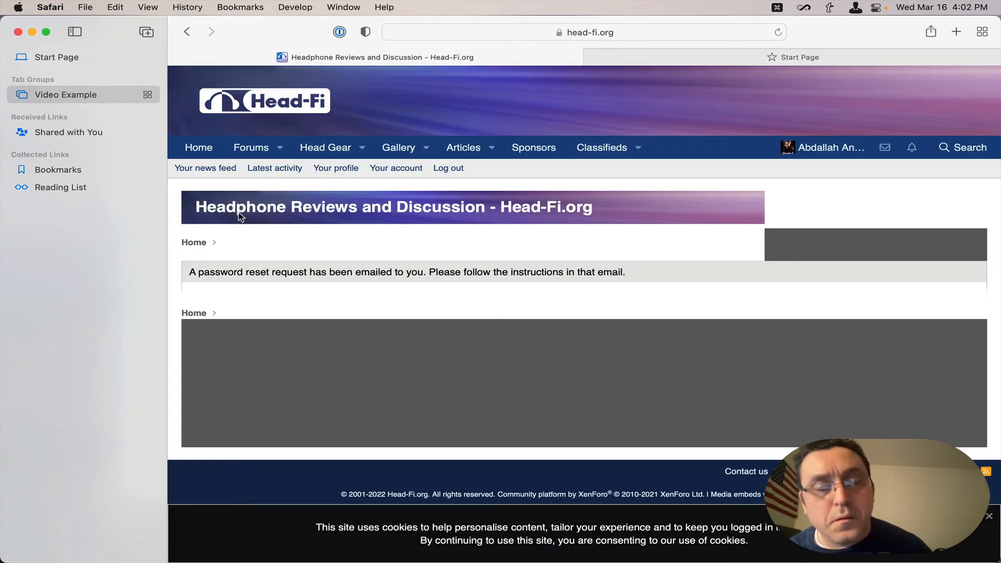
key(cmd+t)
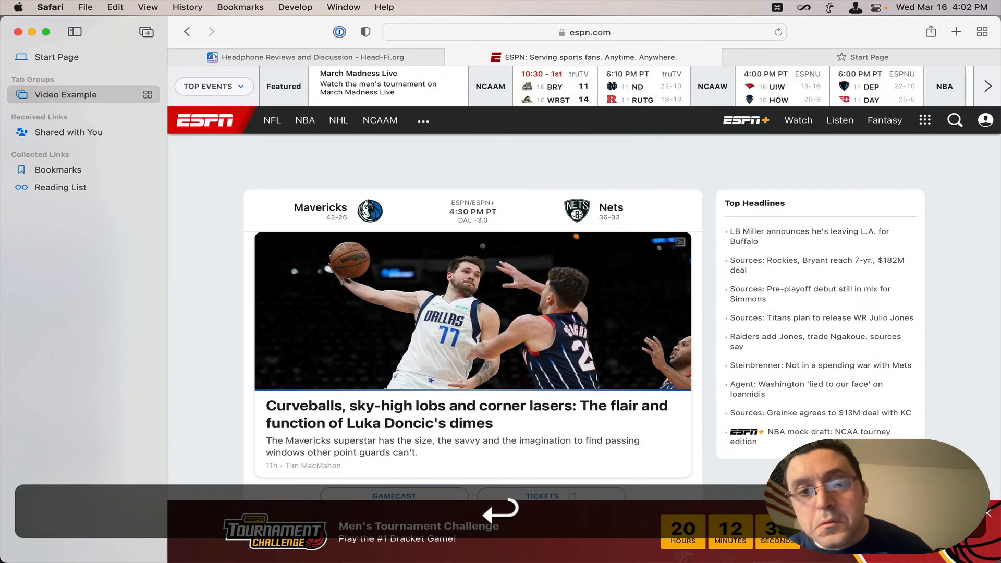
- Add tabs loading The Athletic and TechCrunch, then select a Start Page tab, making five tabs
key(cmd+t)
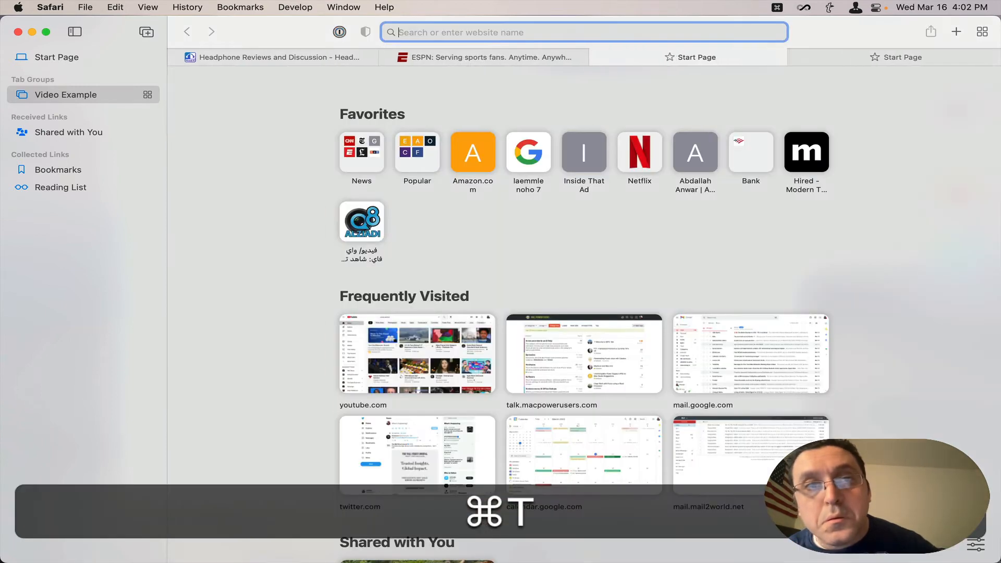
text(the)
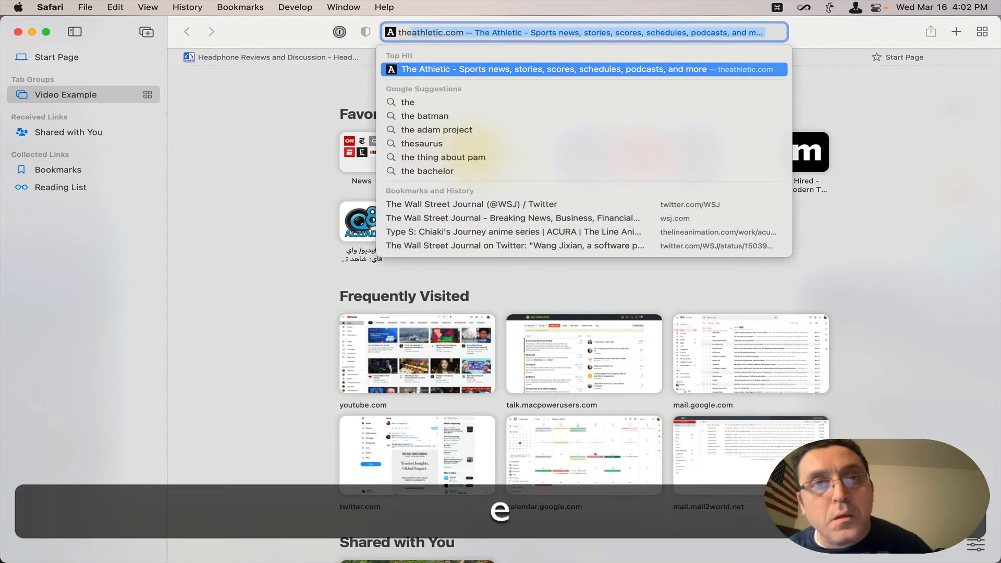
click(583, 69)
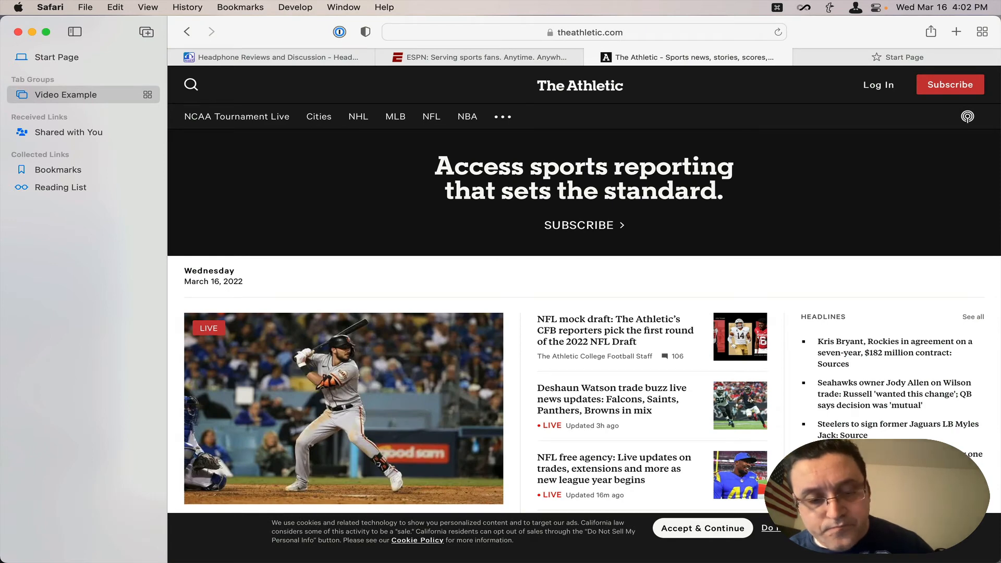
click(956, 32)
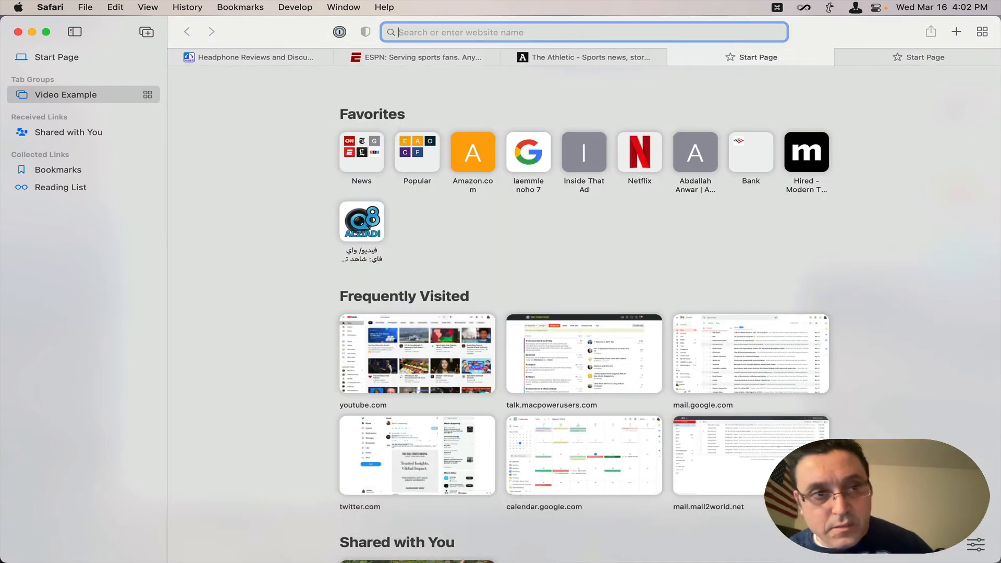
text(t)
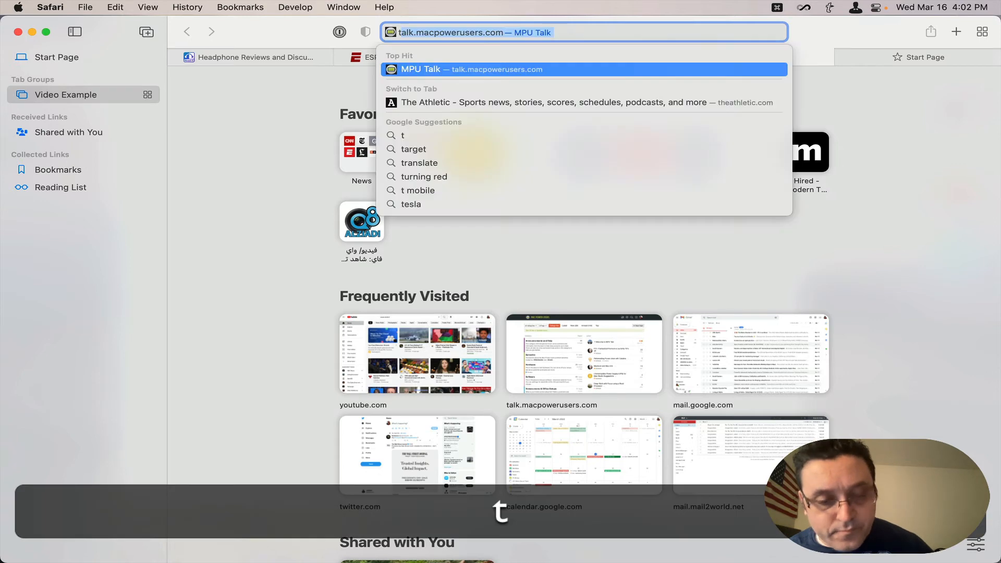
text(techietech.tech)
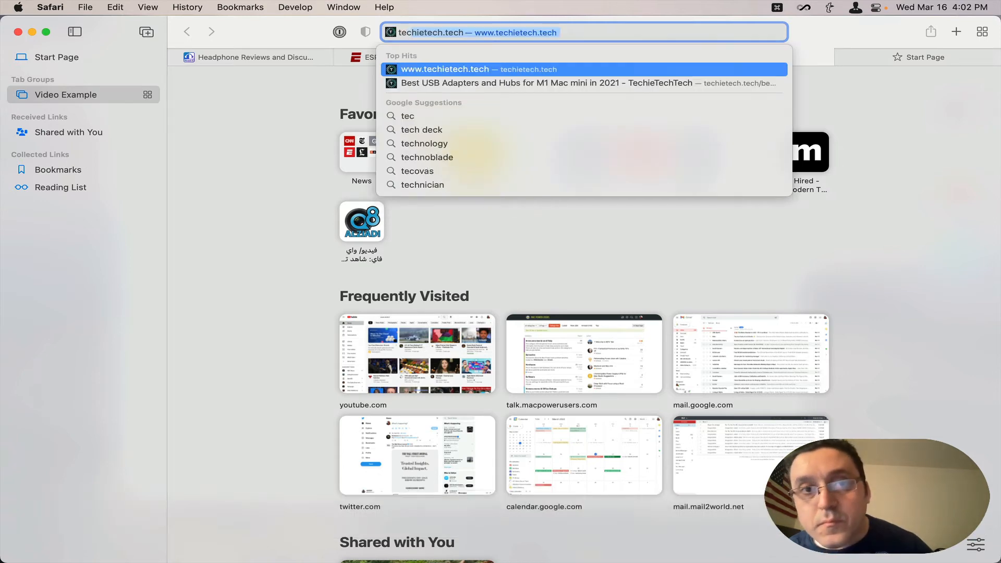
text(h)
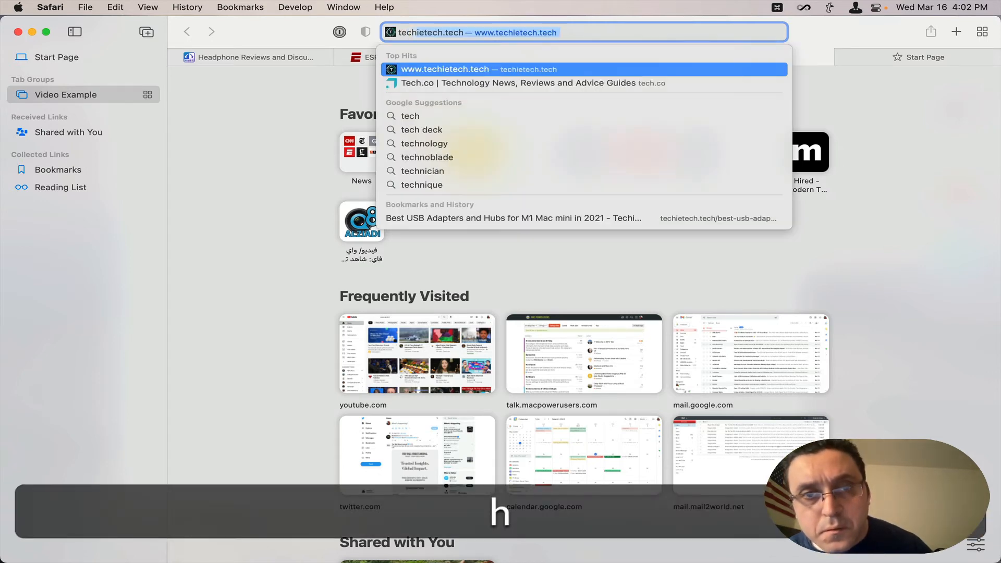
text(techcu.com)
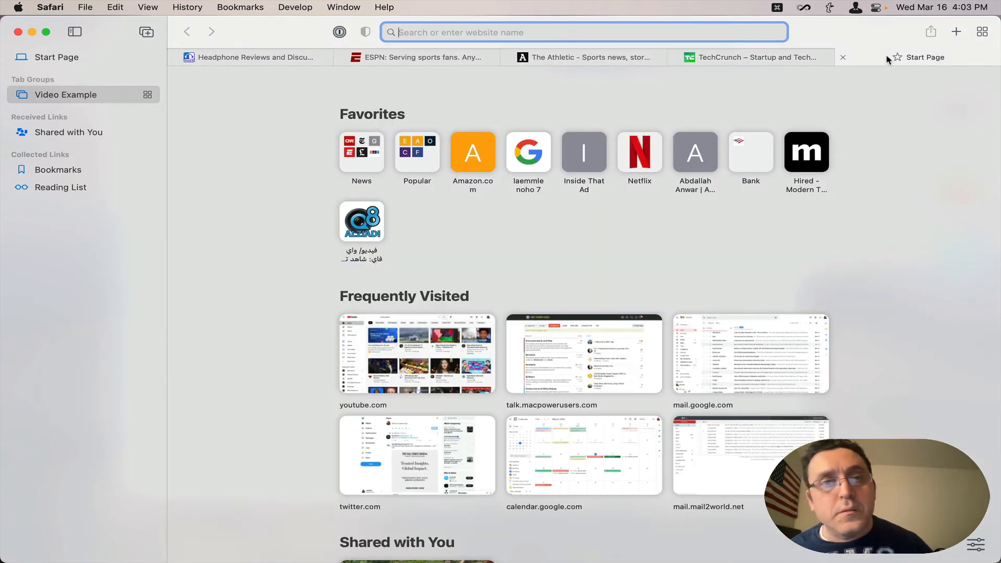
click(842, 56)
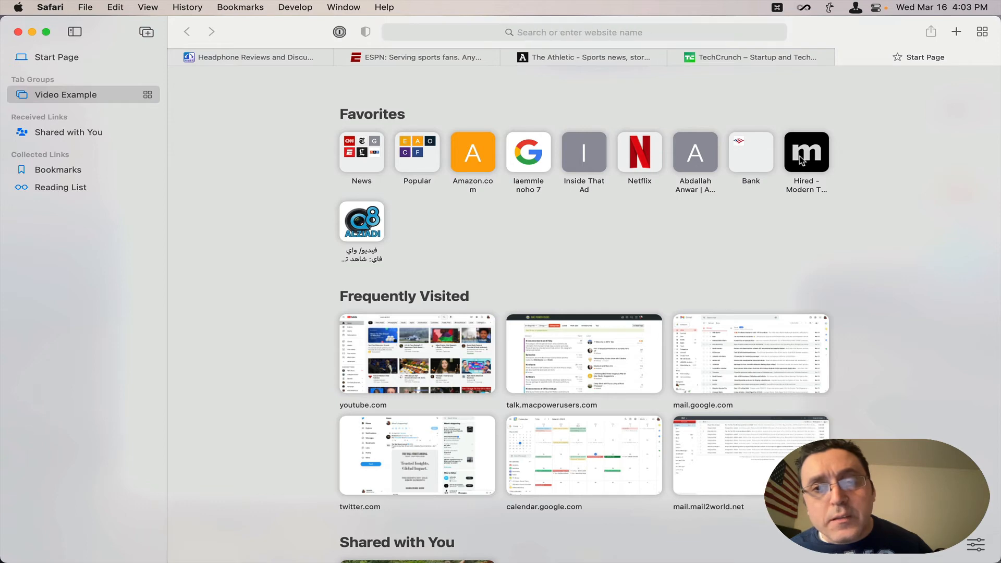
- Load the Hired - Modern Themes favorite in the fifth tab and select The Athletic tab
click(805, 152)
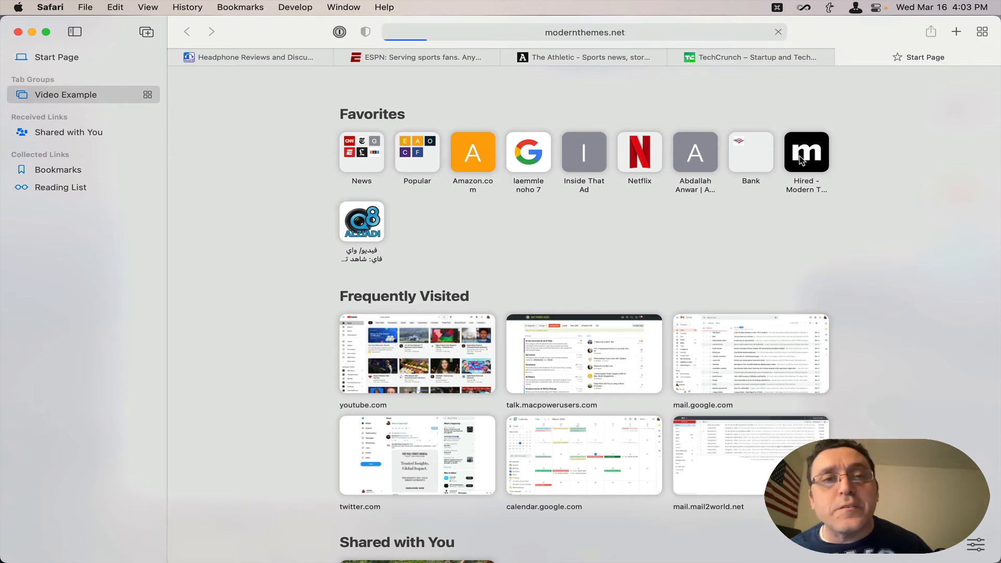
click(805, 152)
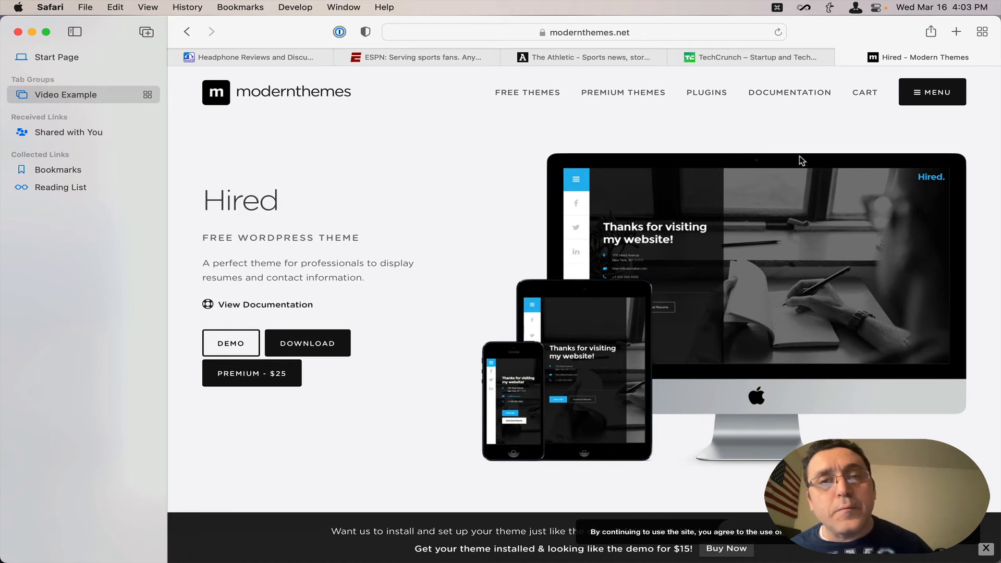
mouse_move(586, 52)
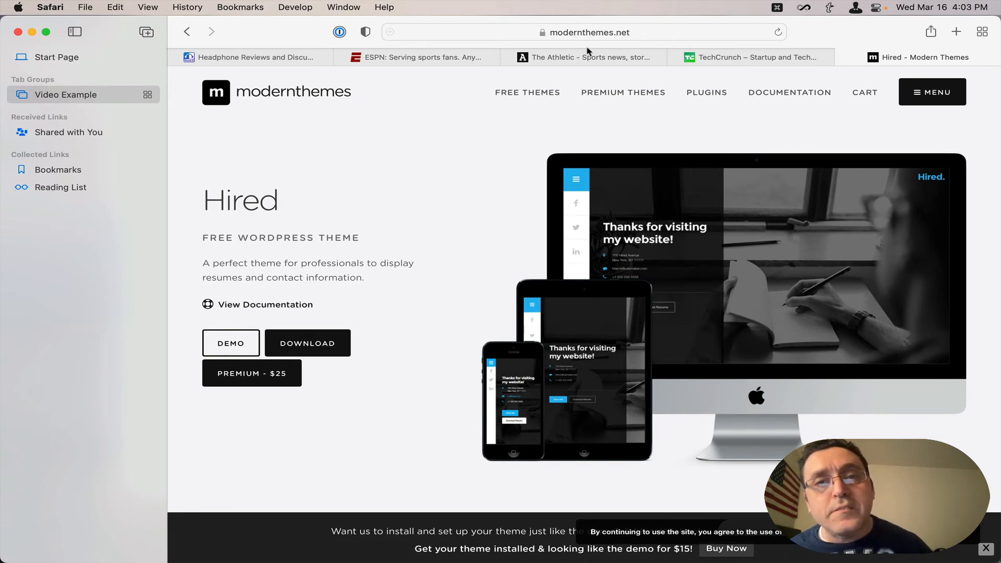
mouse_move(582, 56)
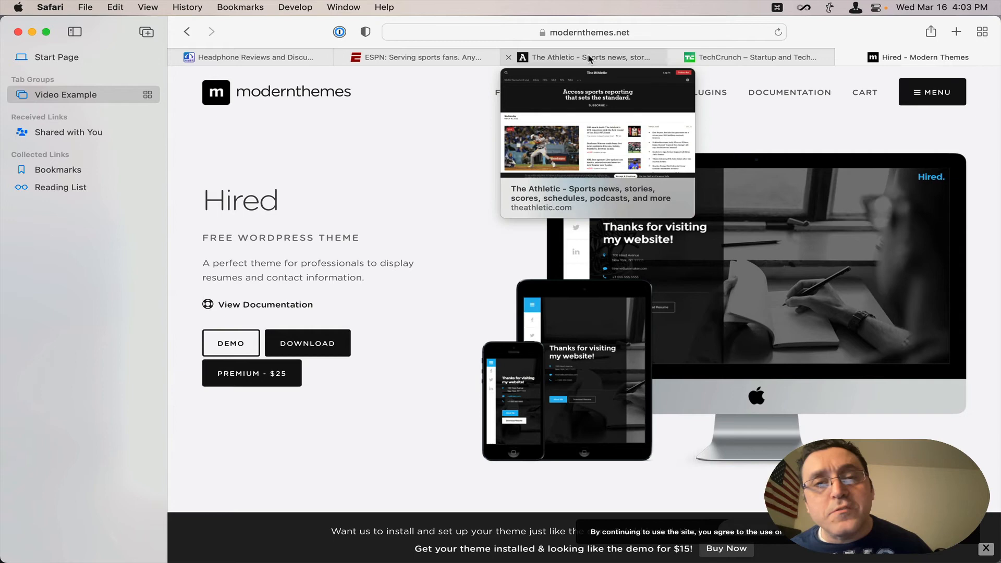
click(581, 56)
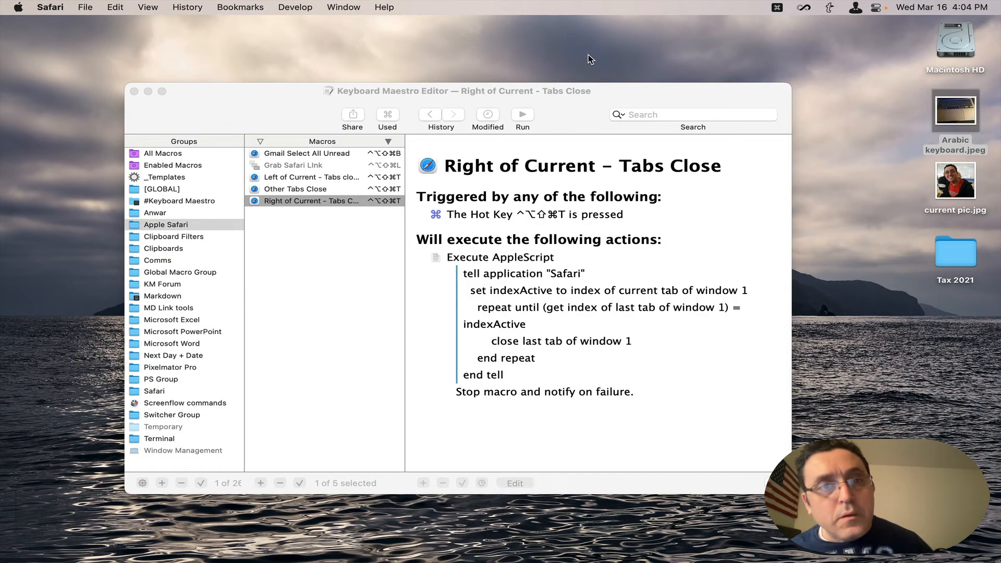
- Edit the Other Tabs Close macro and filter the actions library by 'type'
click(322, 200)
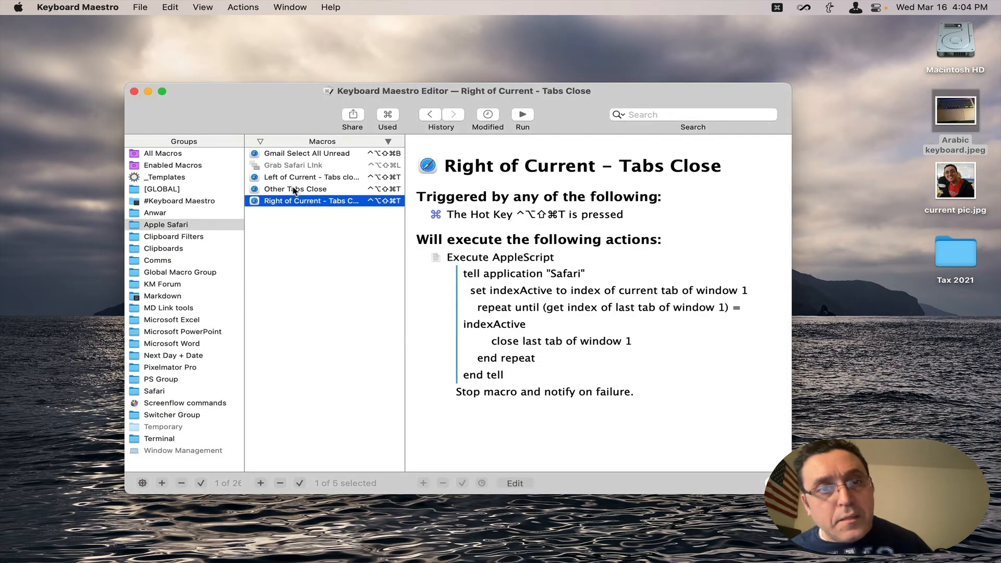
click(294, 188)
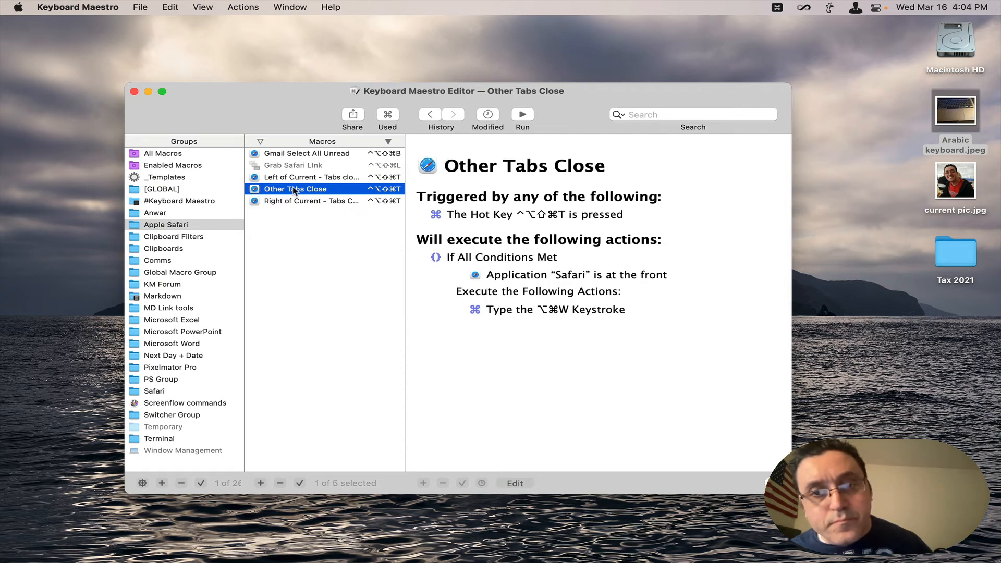
mouse_move(515, 491)
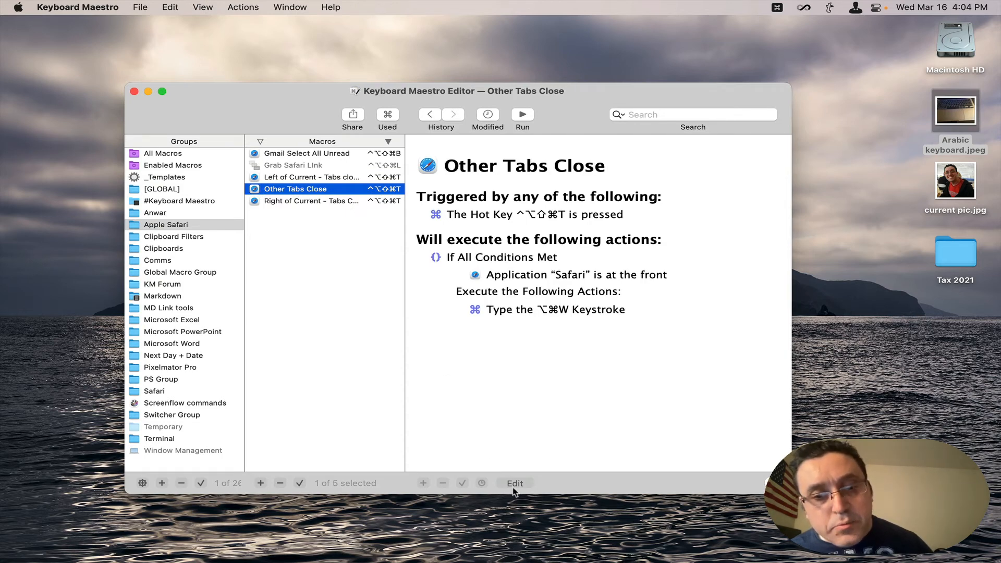
click(514, 483)
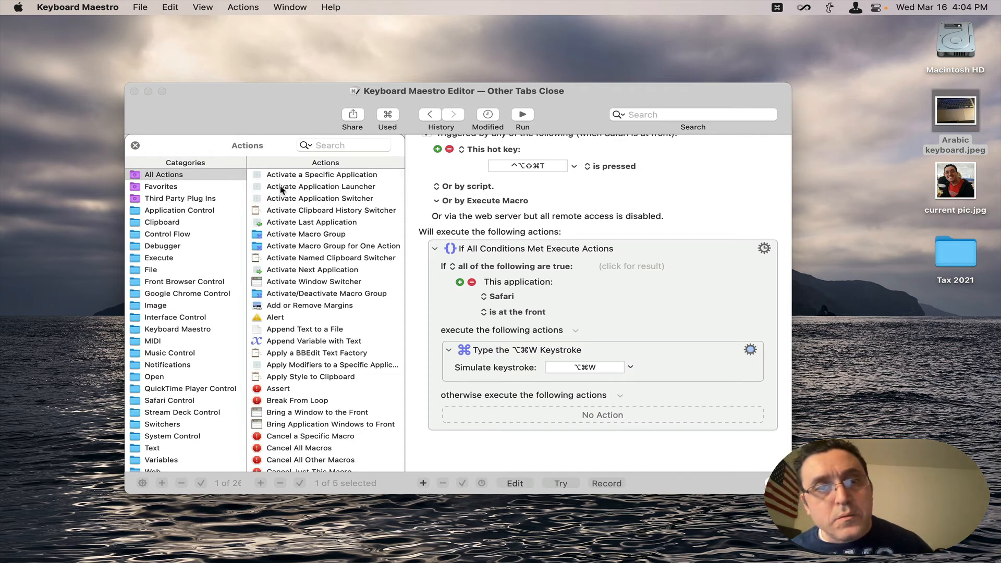
click(343, 145)
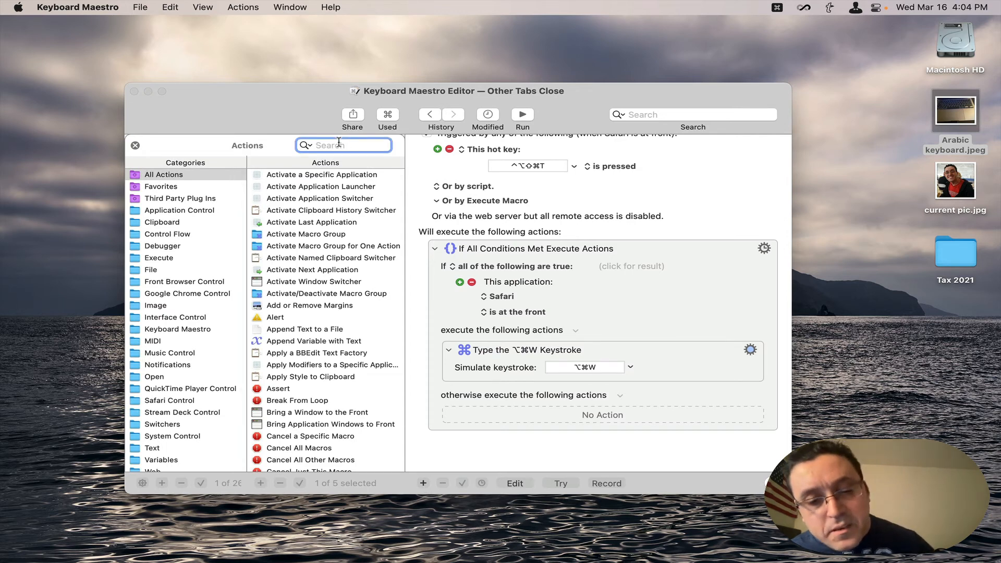
text(ty)
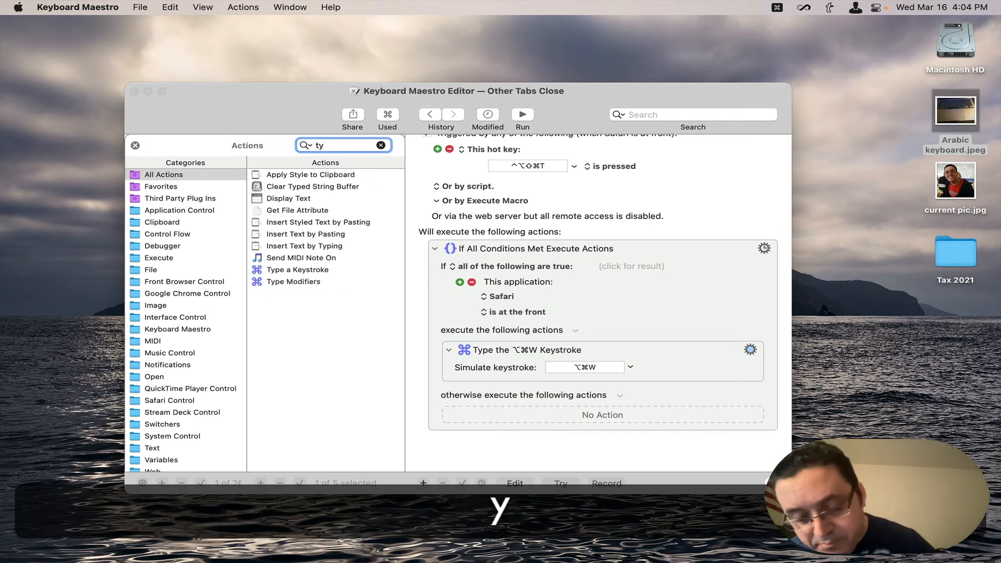
text(pe)
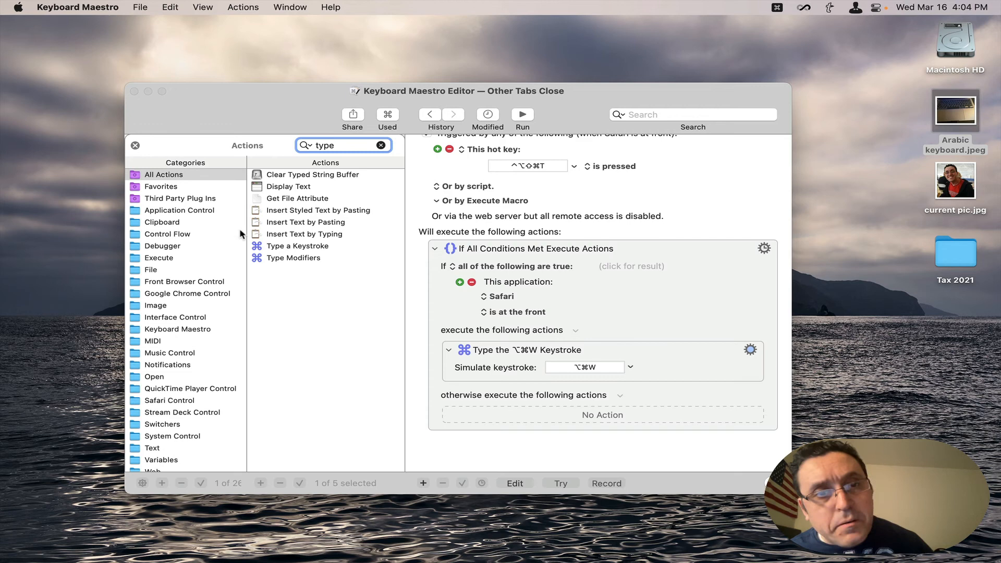
mouse_move(268, 252)
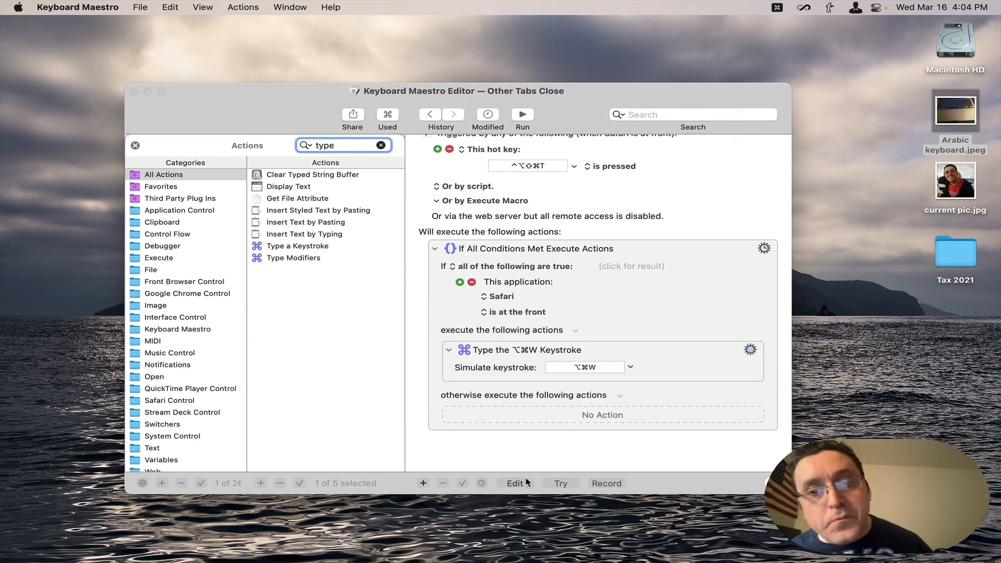
mouse_move(513, 482)
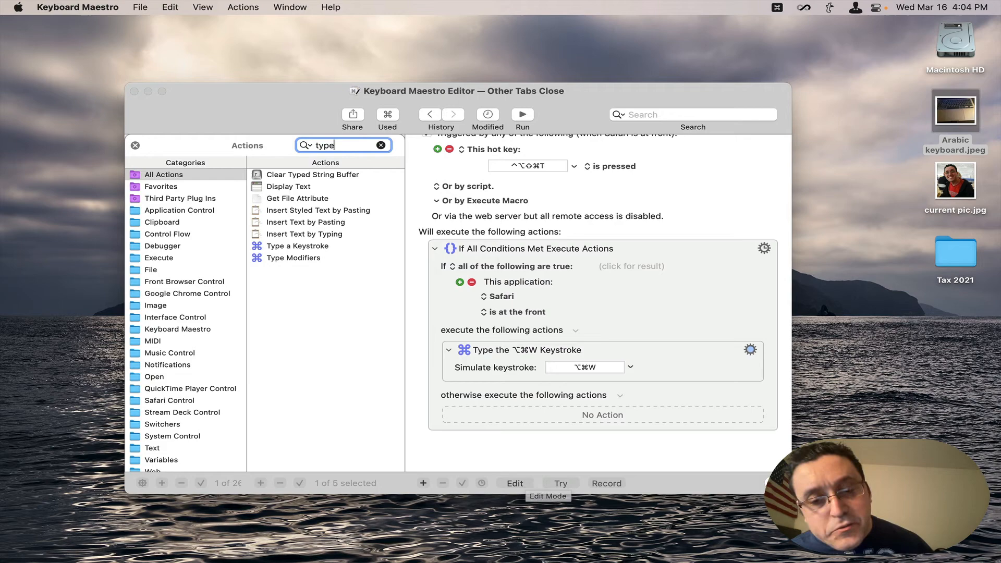
mouse_move(436, 543)
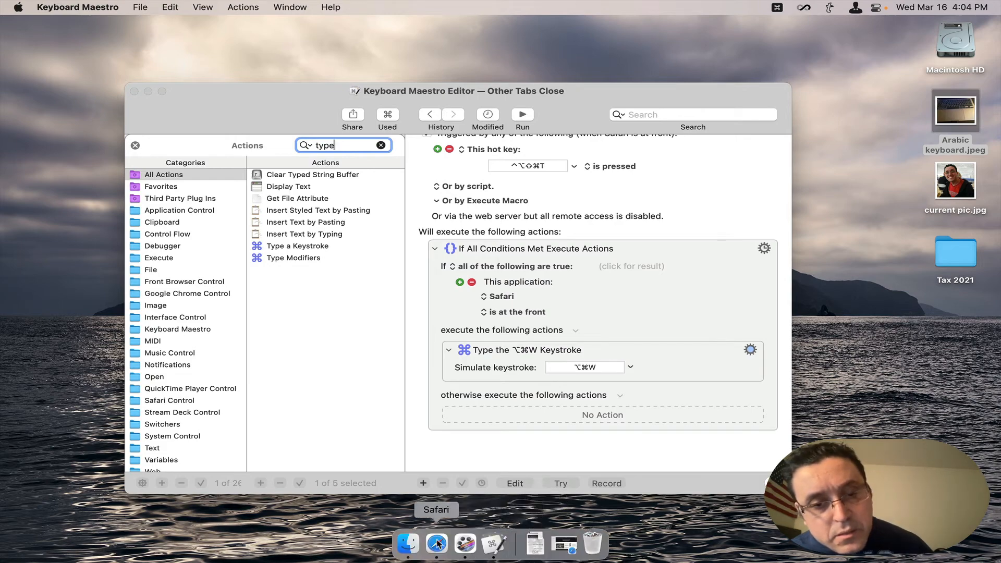
- Bring Safari forward and inspect the File and Edit menus for the close-other-tabs command and its undo
click(436, 543)
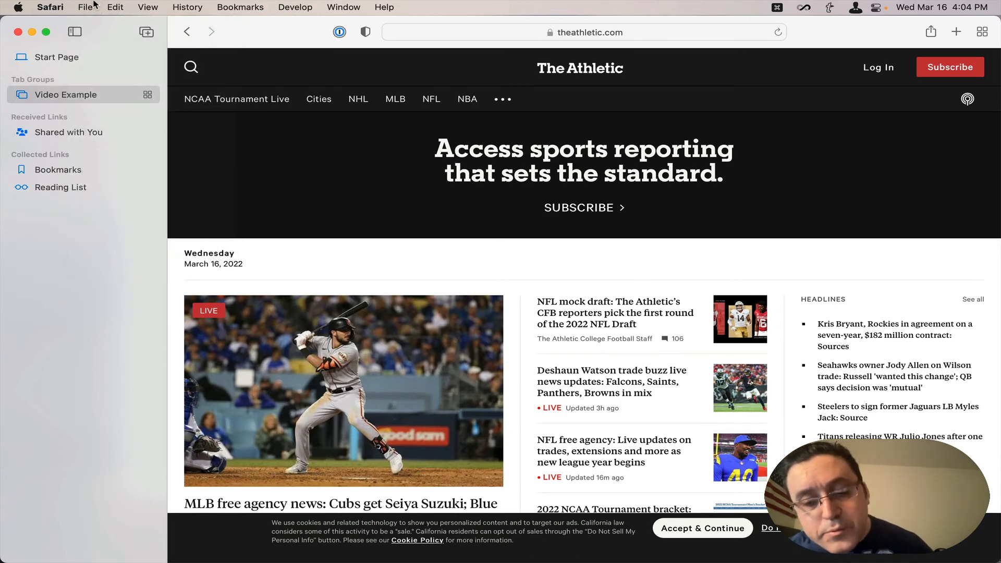
click(86, 7)
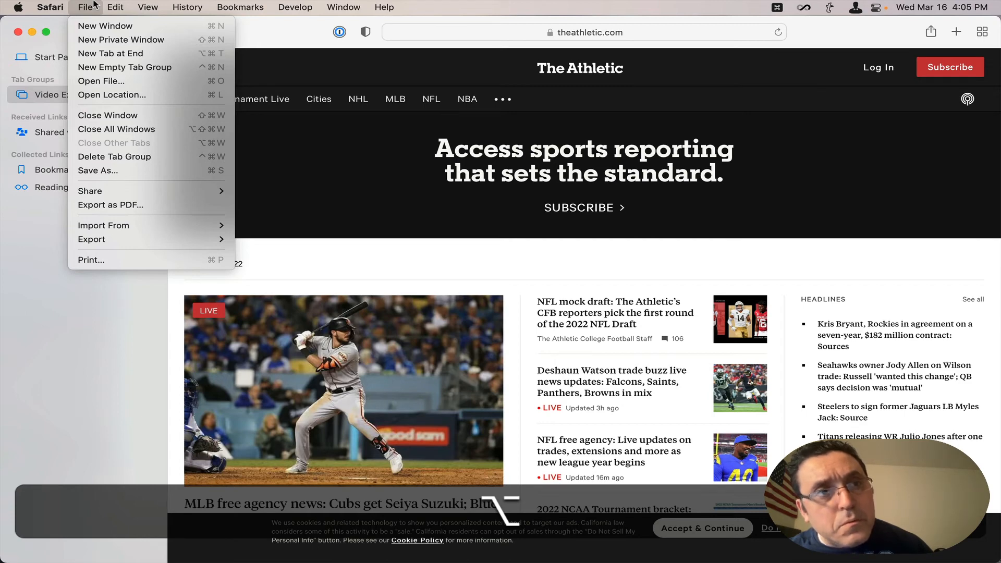
click(114, 8)
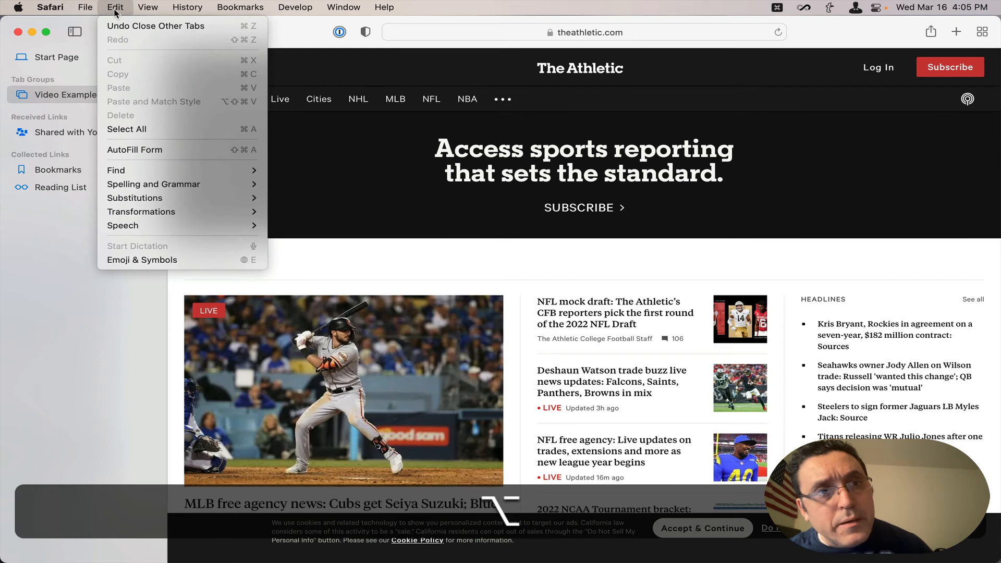
click(85, 8)
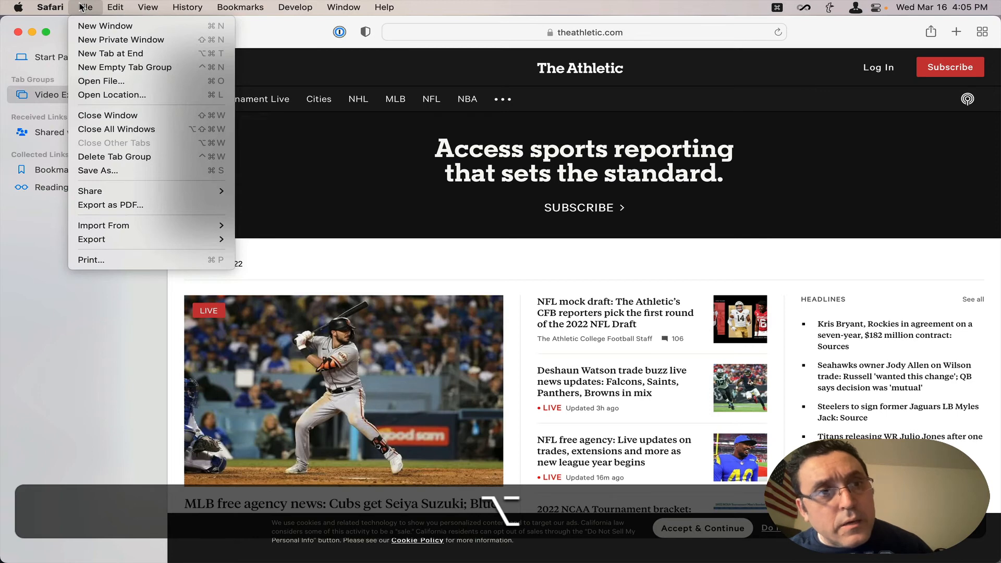
mouse_move(134, 142)
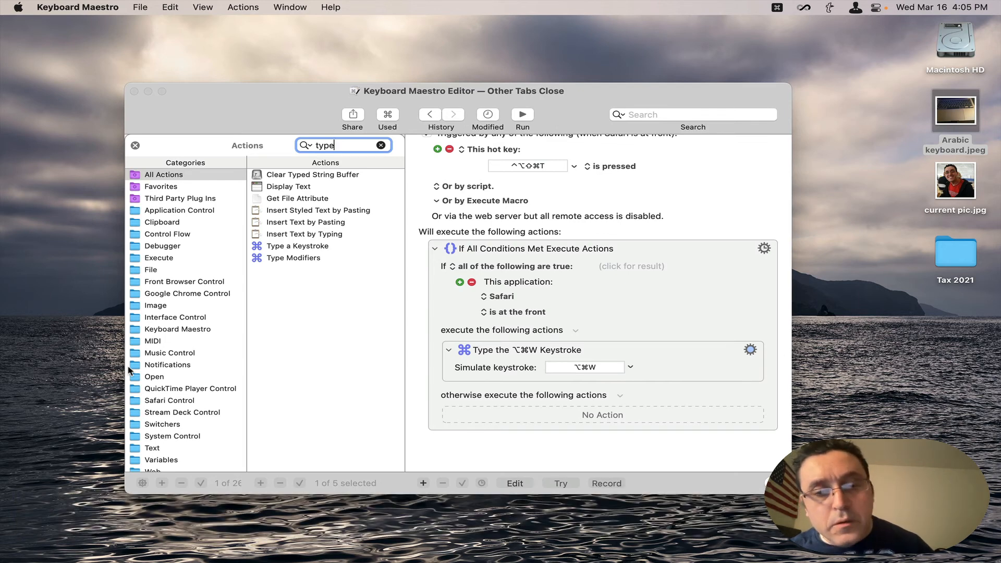
mouse_move(311, 202)
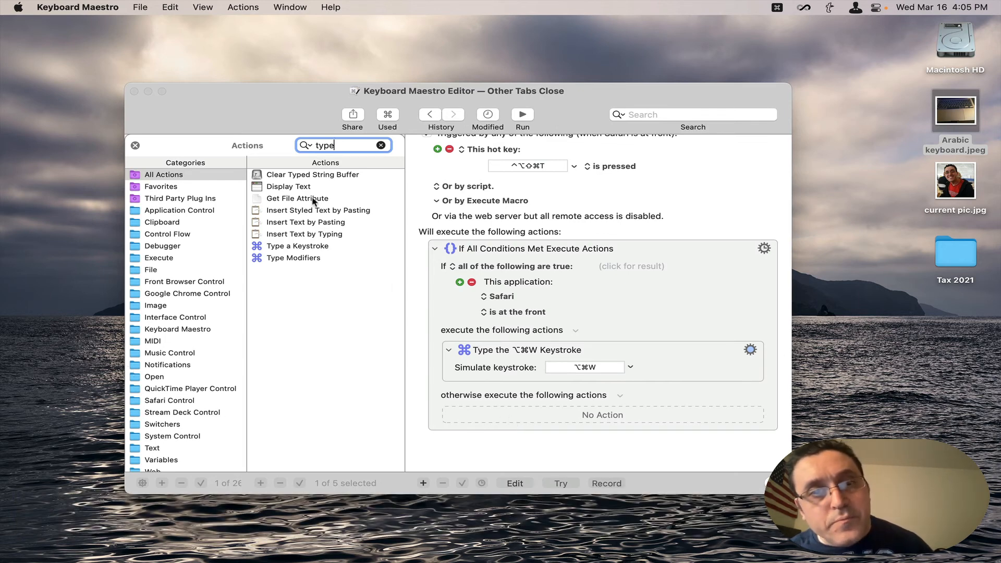
- Leave edit mode, then step through the Left of Current and Right of Current macros
click(382, 145)
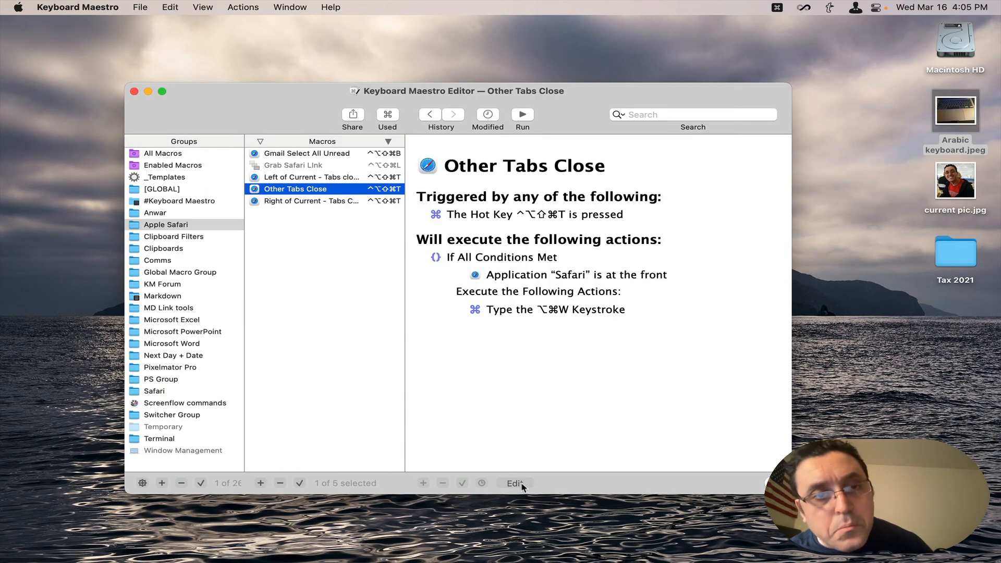
click(311, 177)
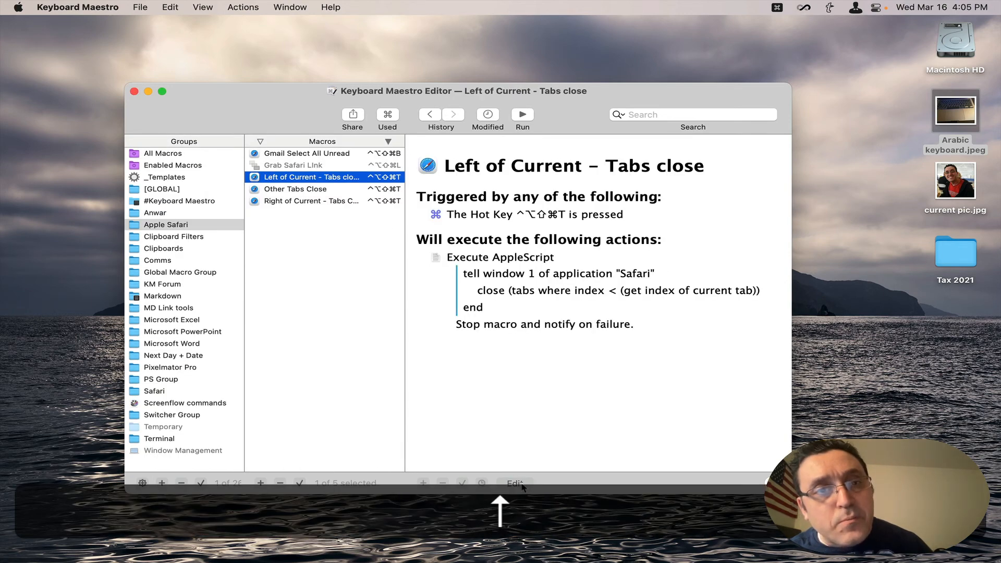
click(308, 200)
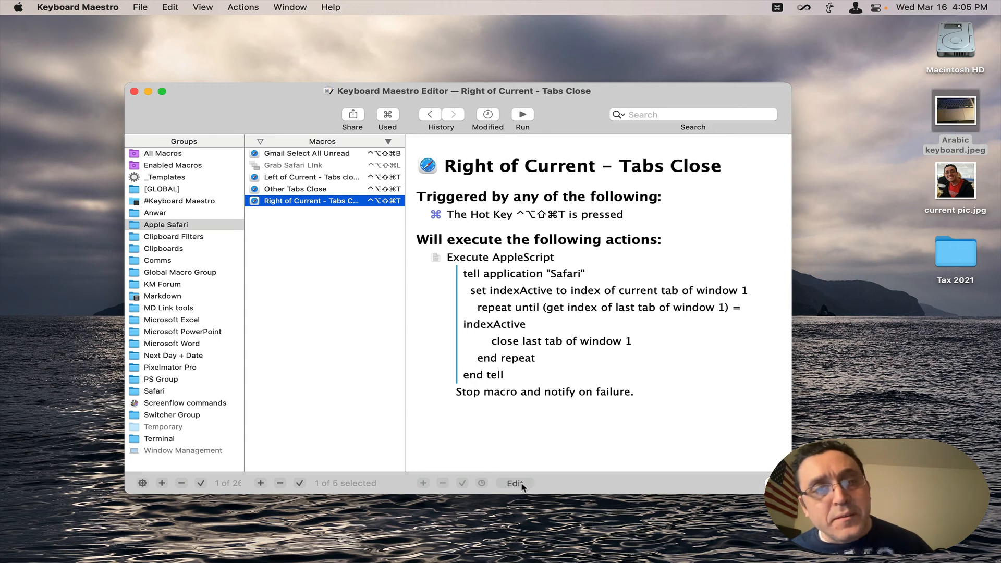
mouse_move(179, 248)
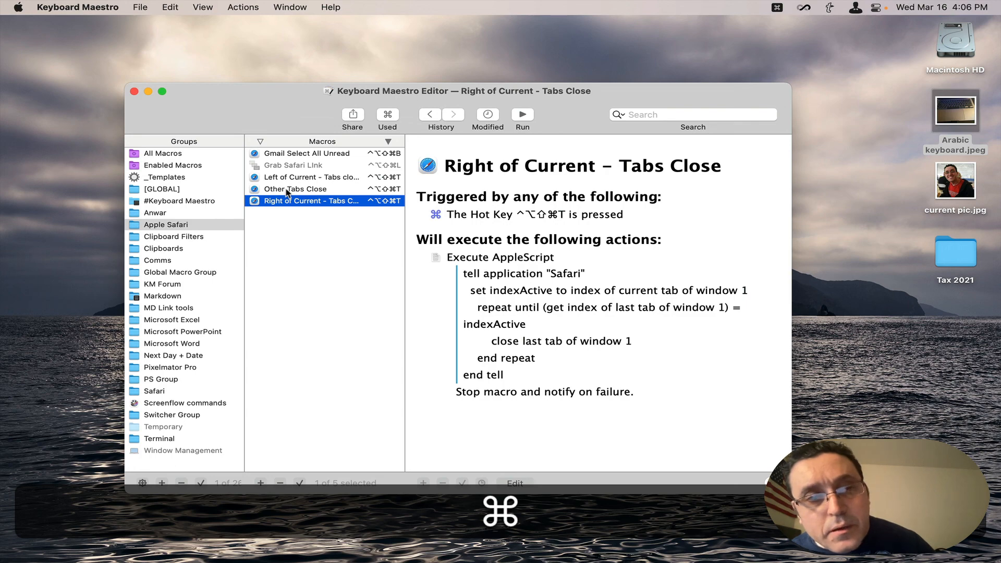
mouse_move(138, 92)
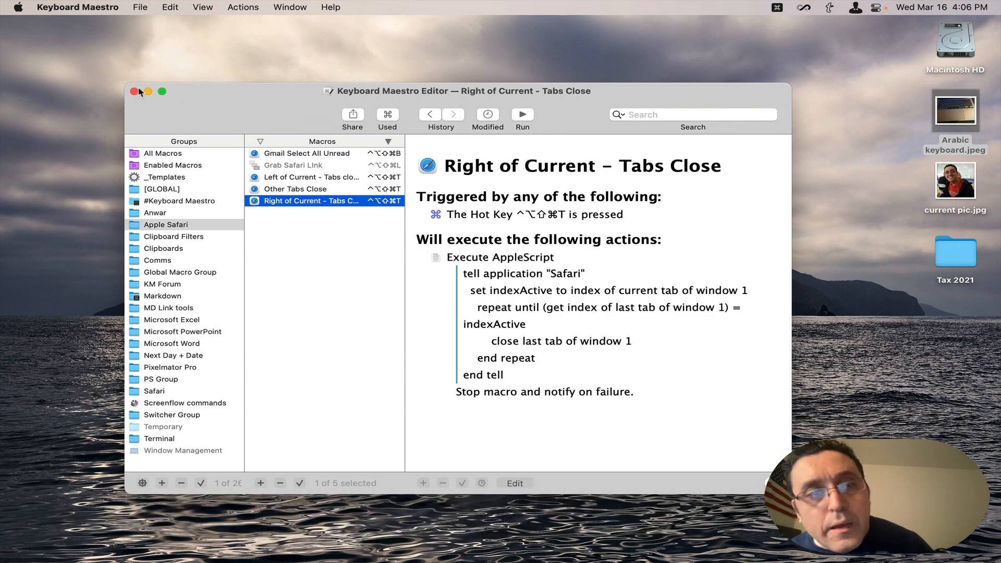
- Close the Keyboard Maestro Editor window, leaving only the Finder desktop
click(134, 91)
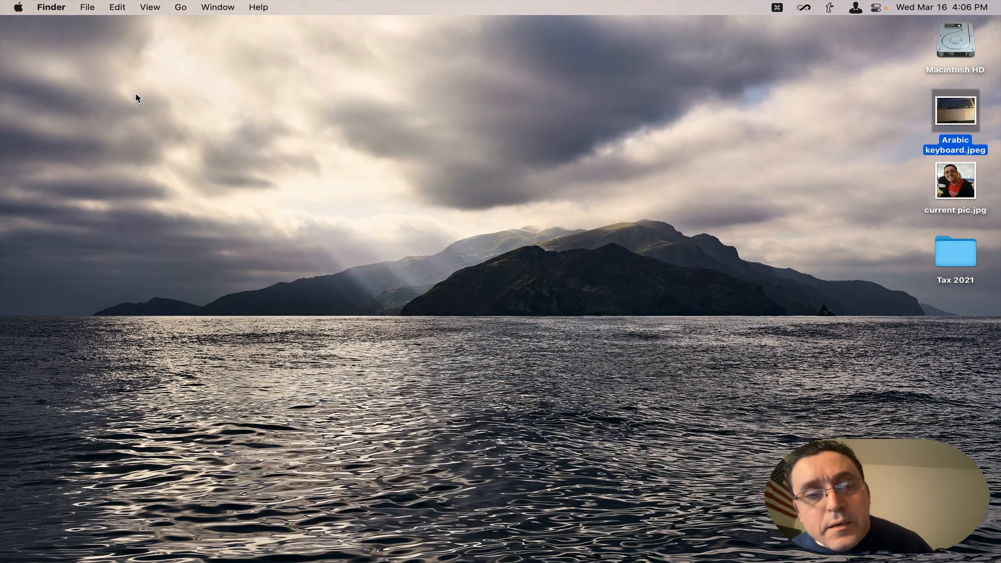